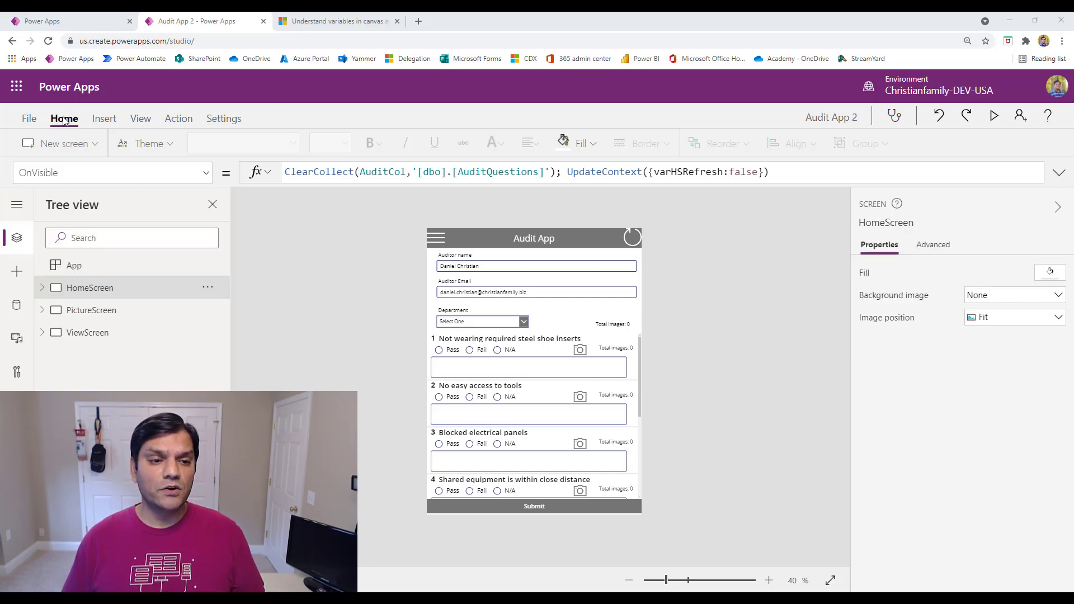
Leave the editor for the app's File page to reach the Variables overview.
click(29, 117)
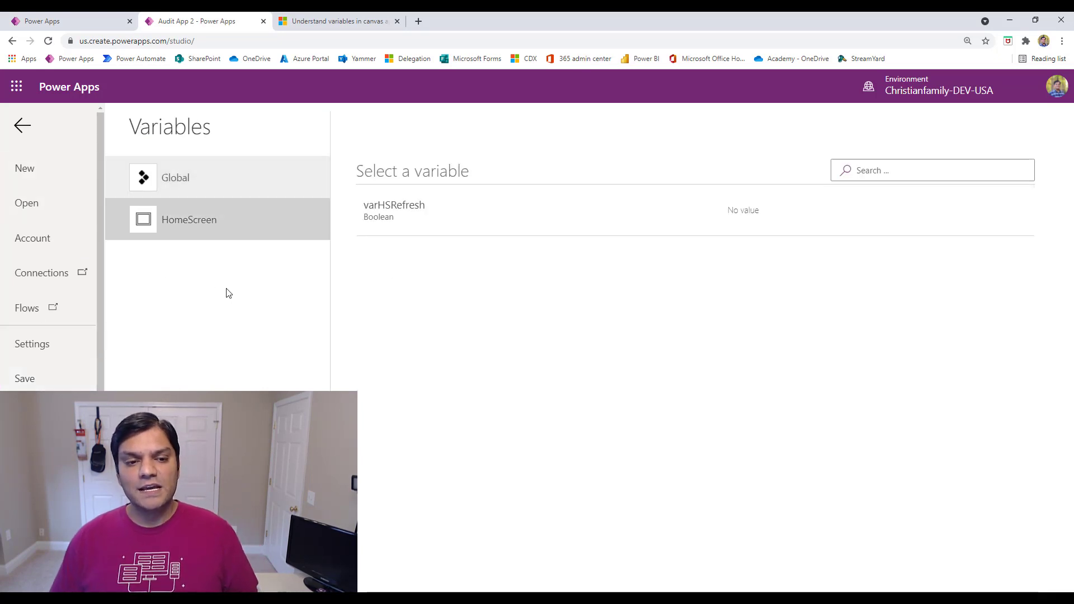
mouse_move(215, 178)
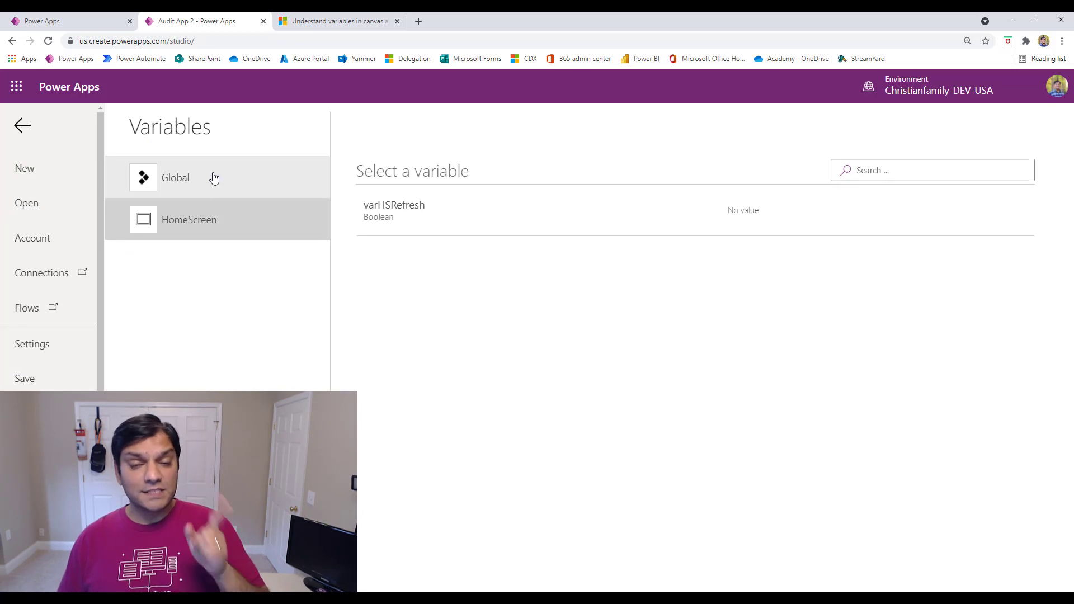
mouse_move(201, 238)
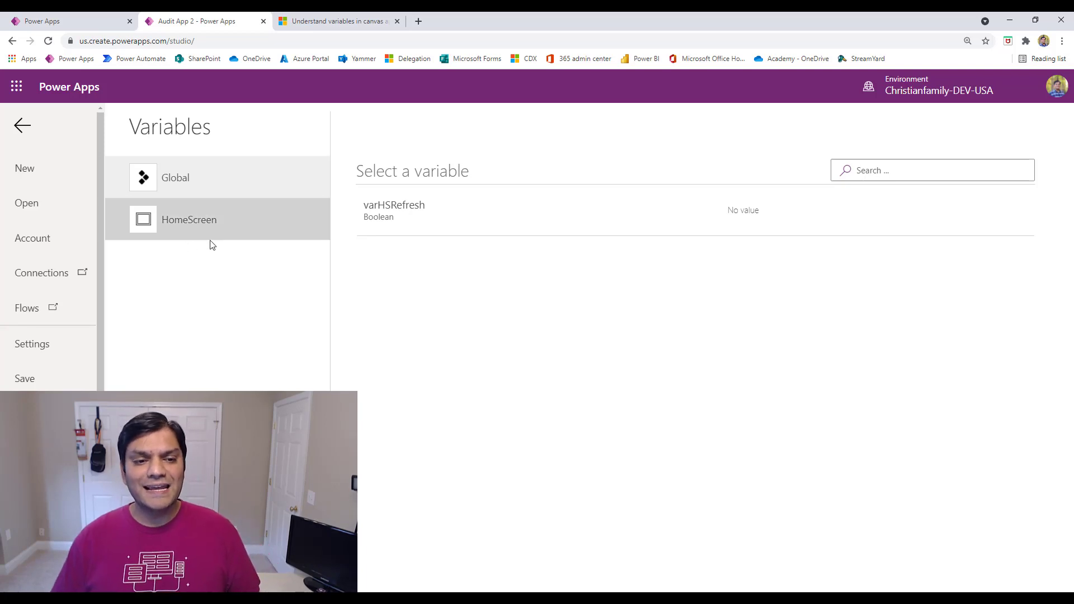
mouse_move(241, 258)
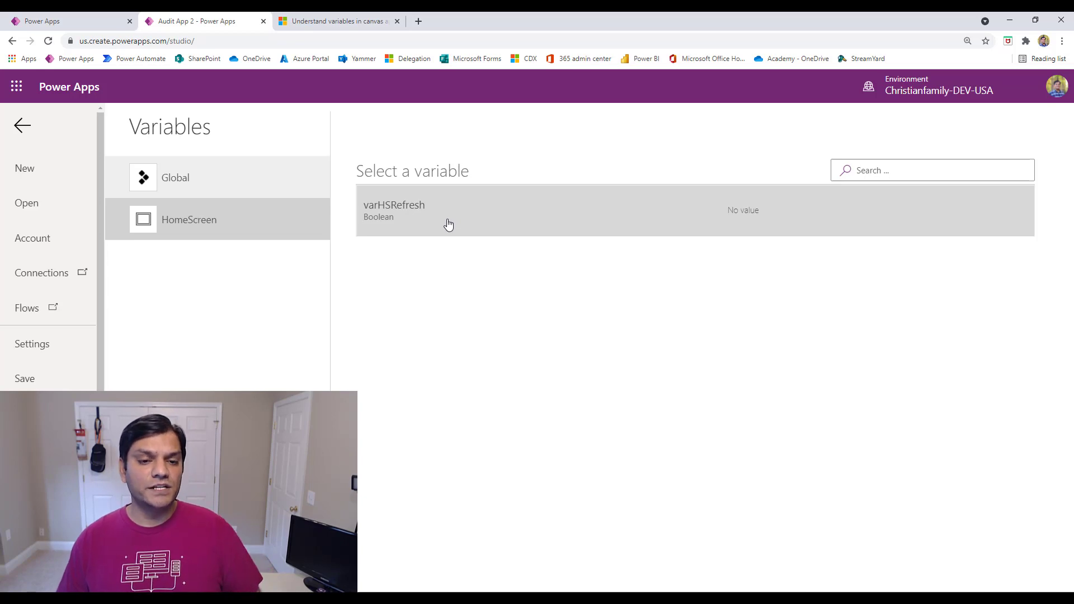
mouse_move(250, 230)
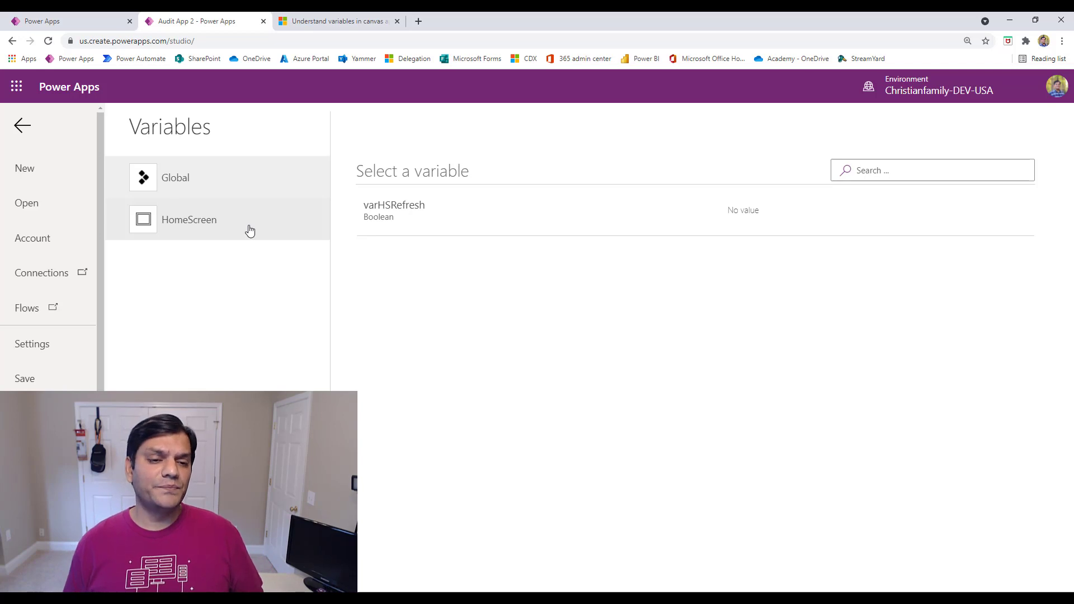
mouse_move(403, 210)
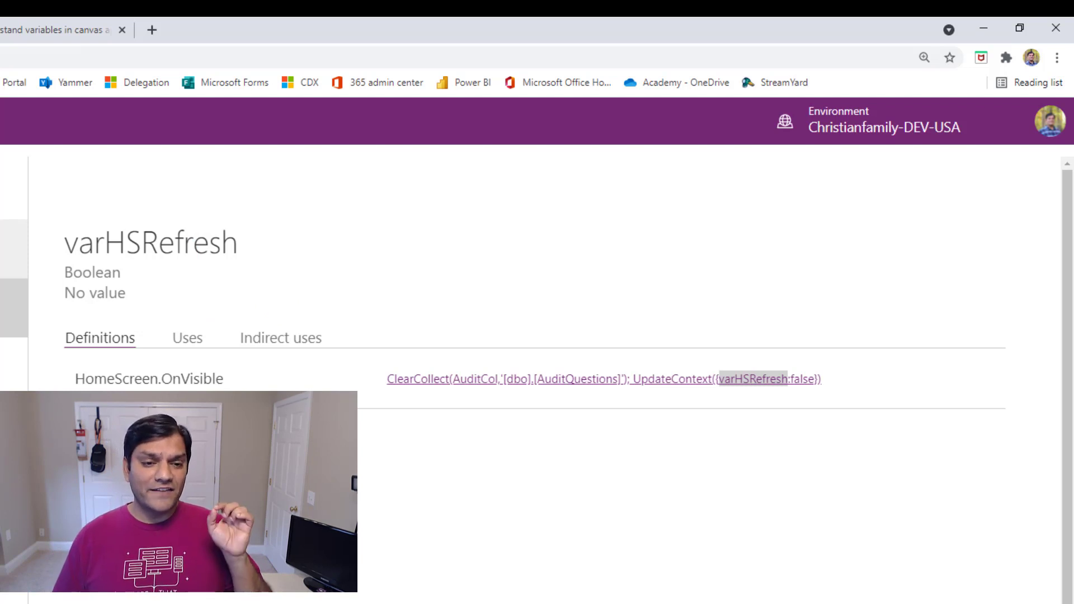
mouse_move(94, 258)
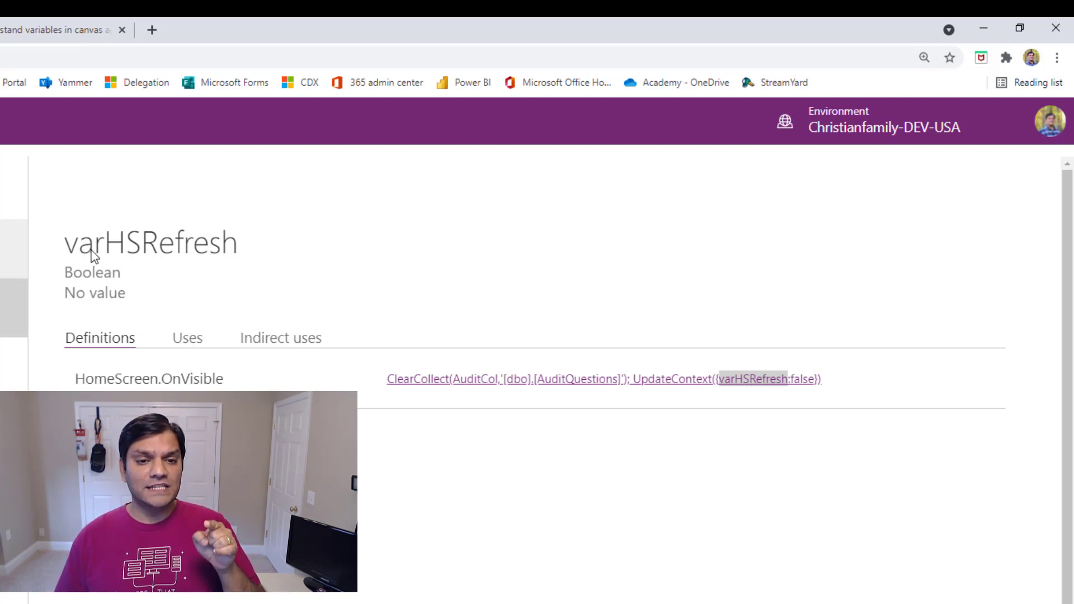
mouse_move(117, 295)
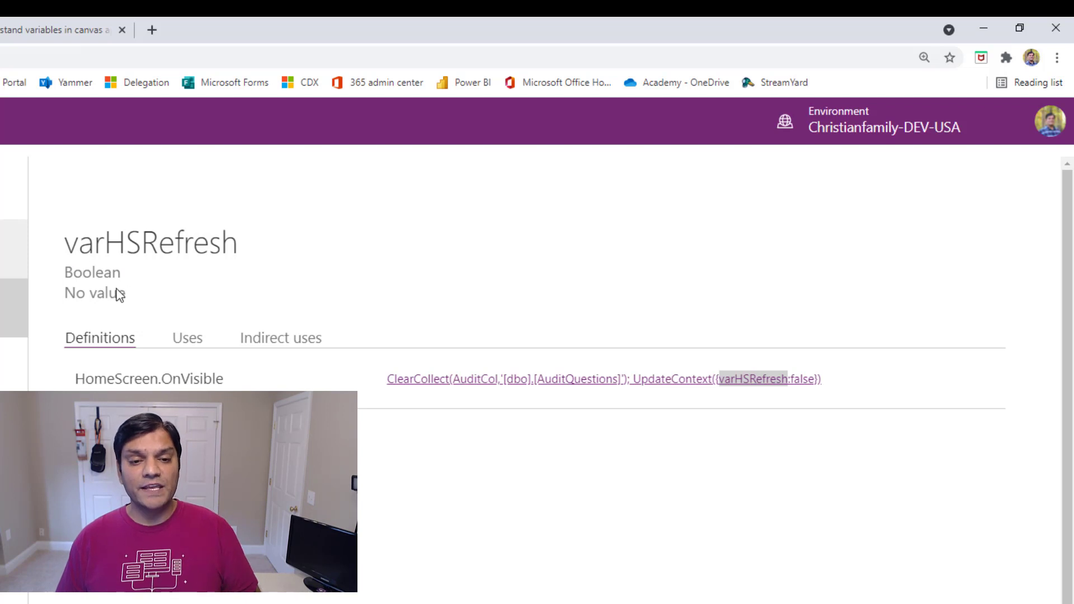
mouse_move(106, 303)
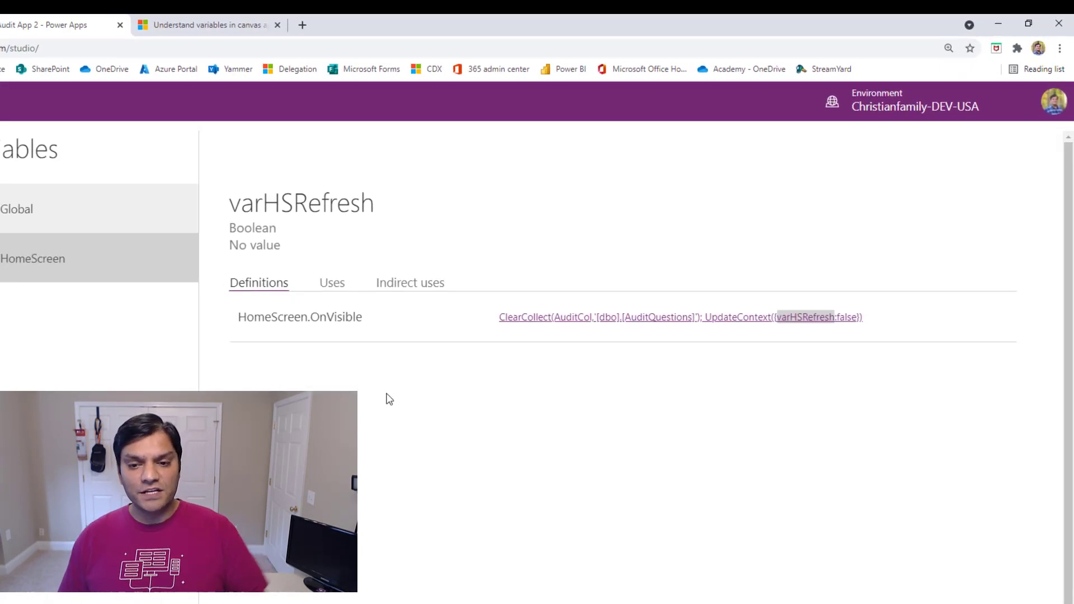
mouse_move(792, 352)
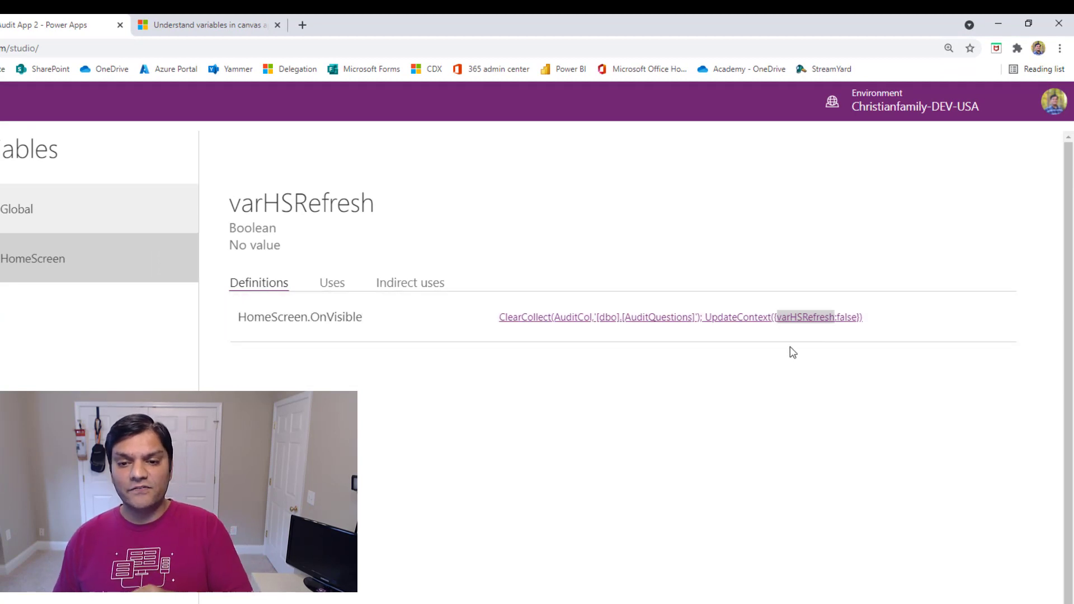
mouse_move(460, 418)
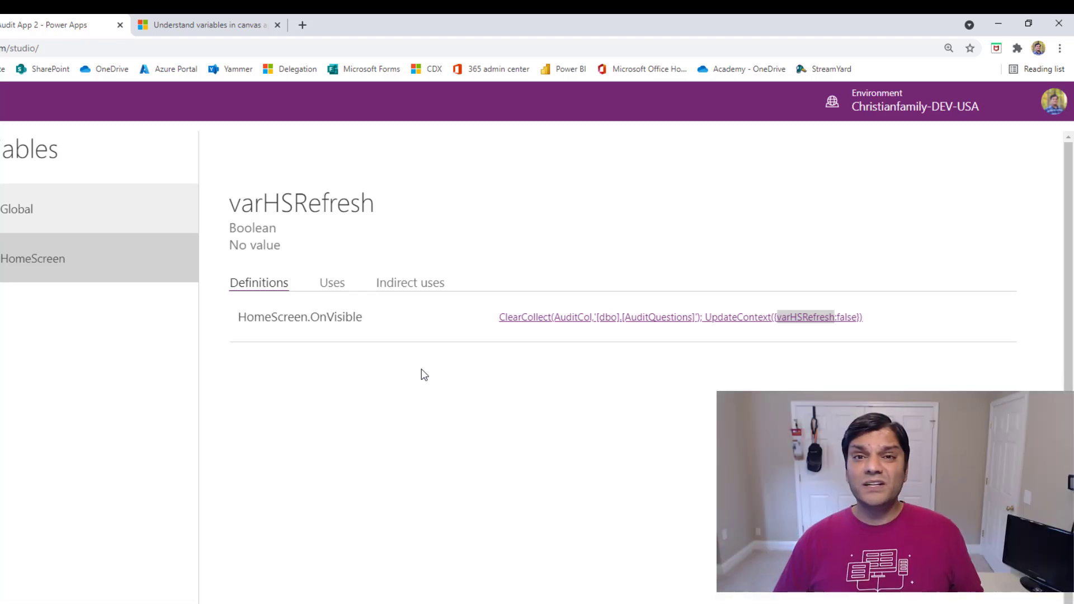
mouse_move(78, 299)
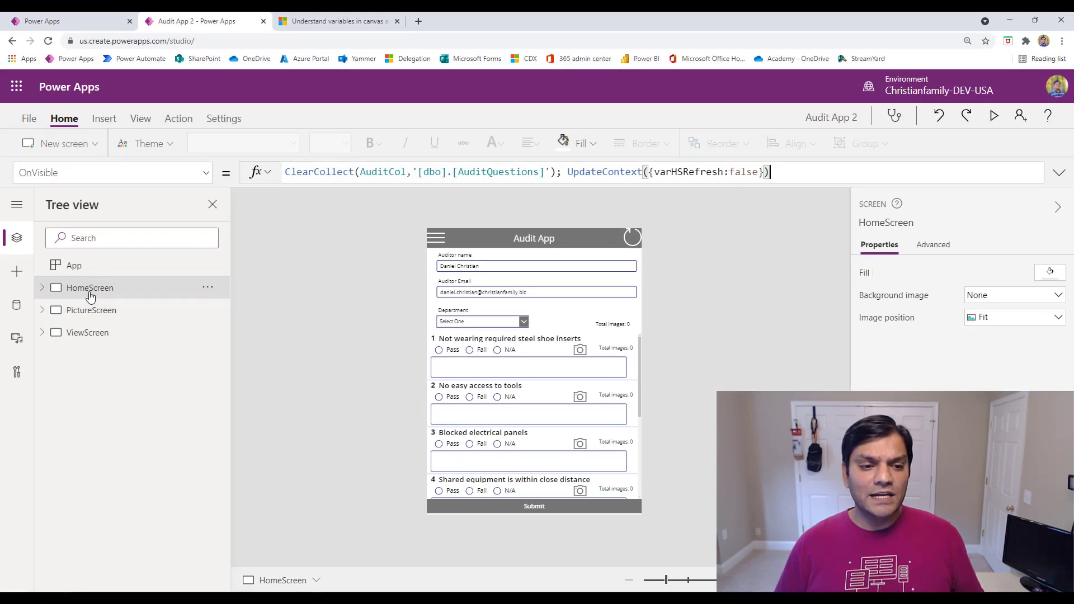
mouse_move(738, 187)
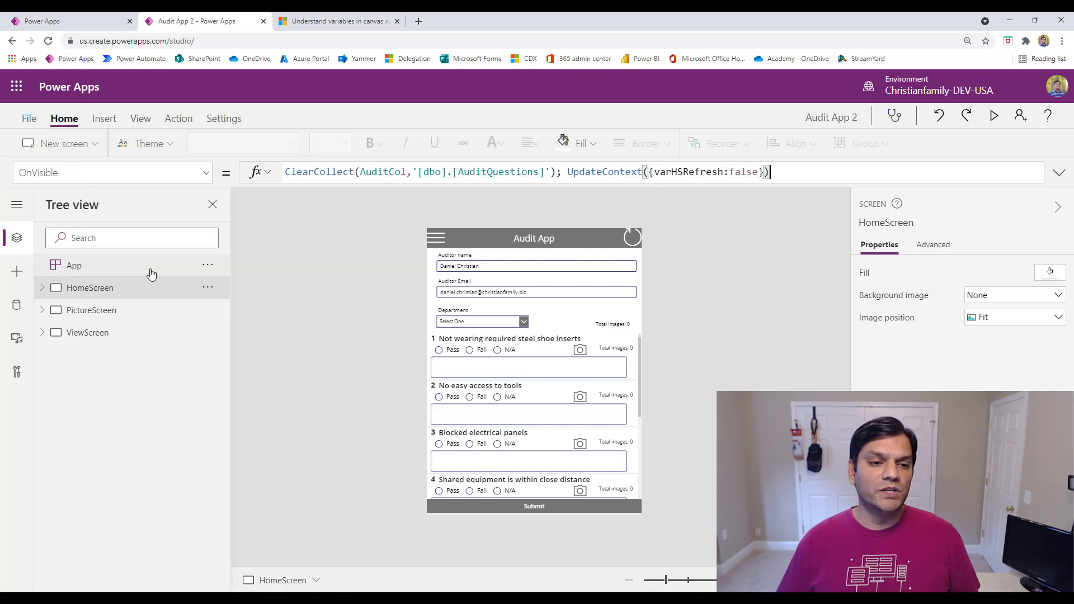
Show the Global variables list, revealing PictureColVar set in a HomeScreen gallery's Navigate formula.
click(30, 118)
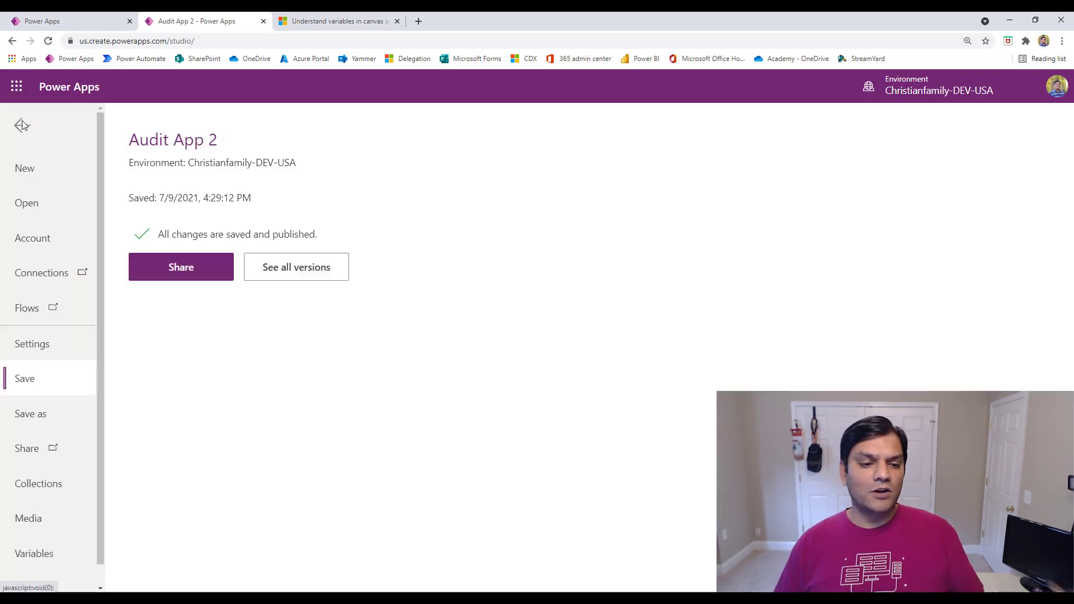
click(33, 552)
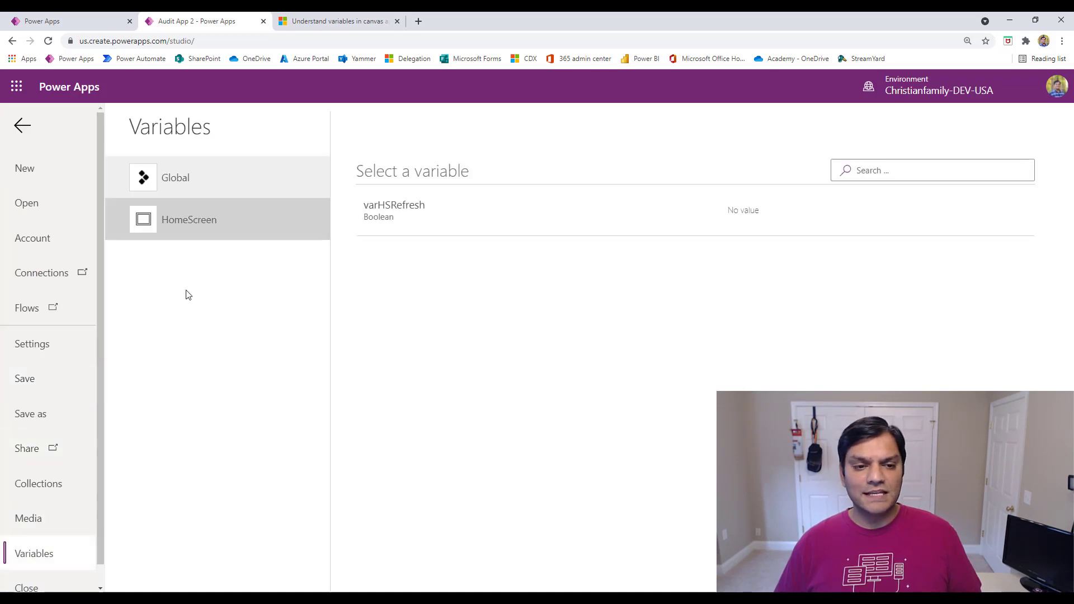
mouse_move(438, 210)
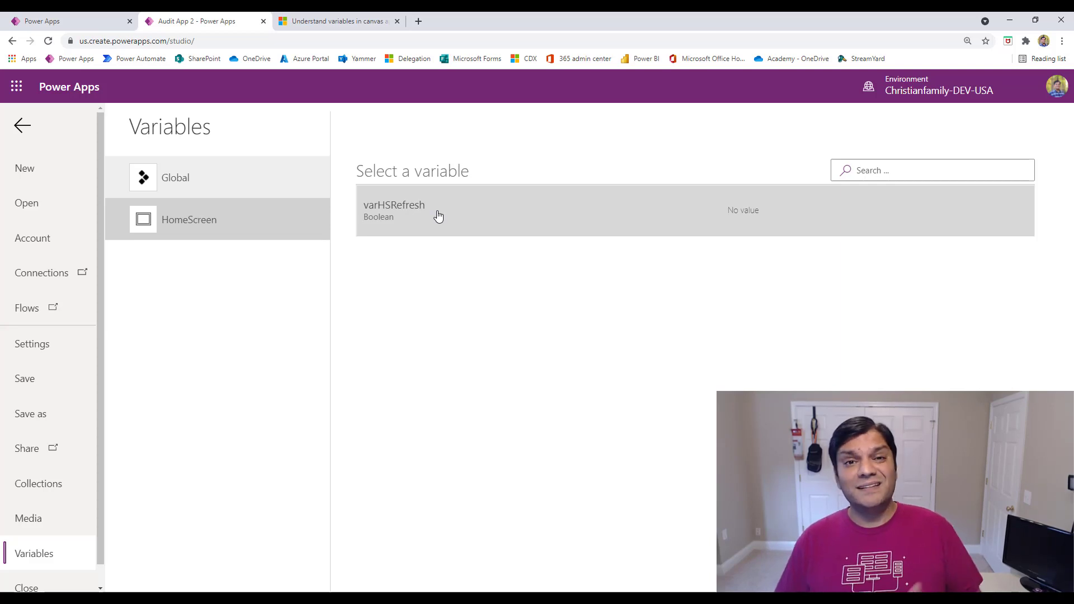
mouse_move(188, 186)
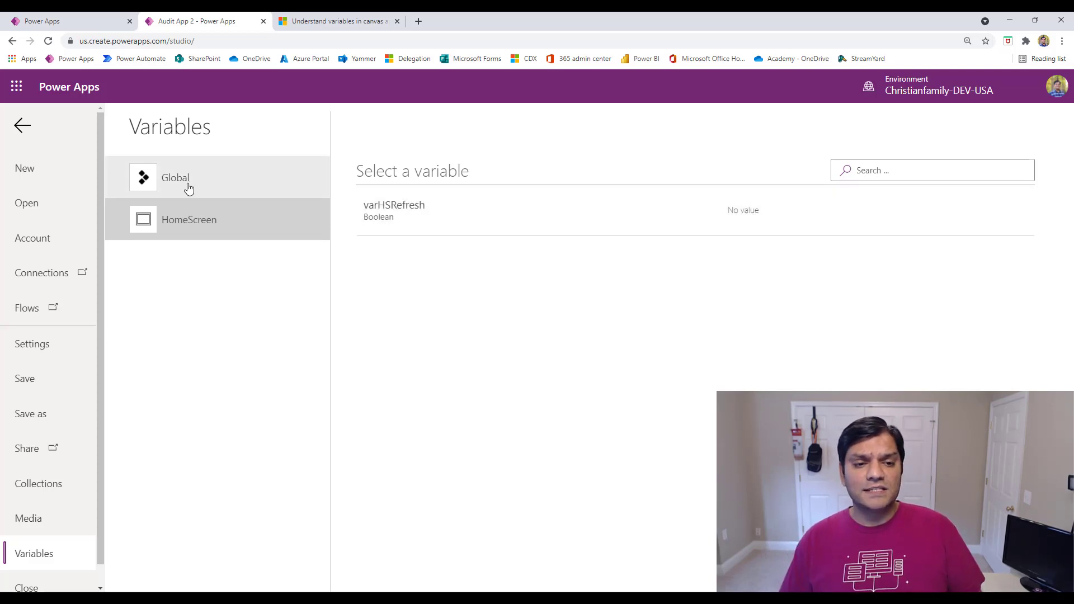
click(174, 178)
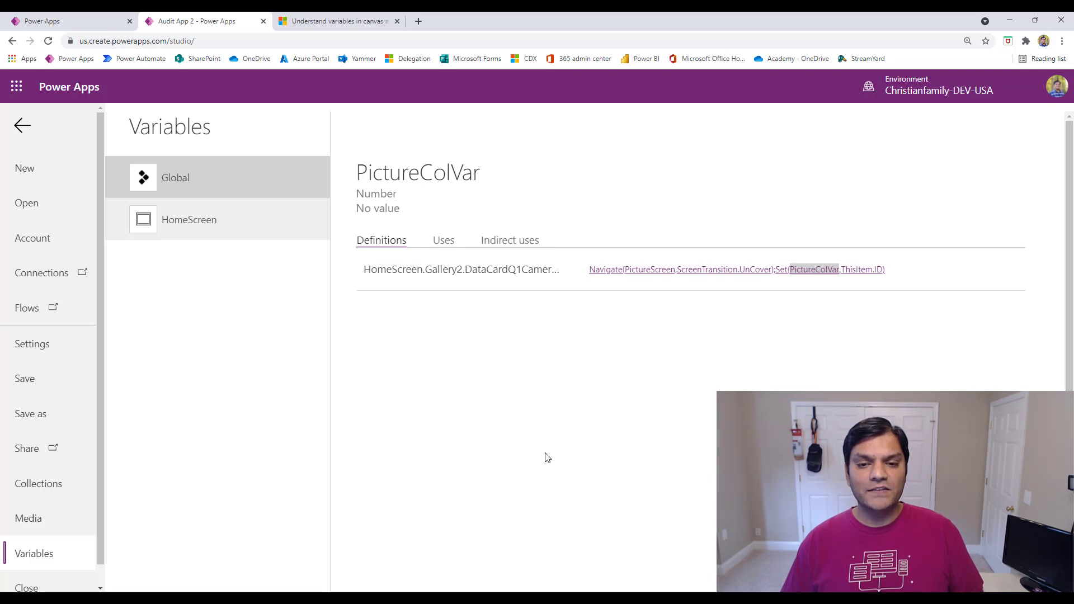
mouse_move(520, 337)
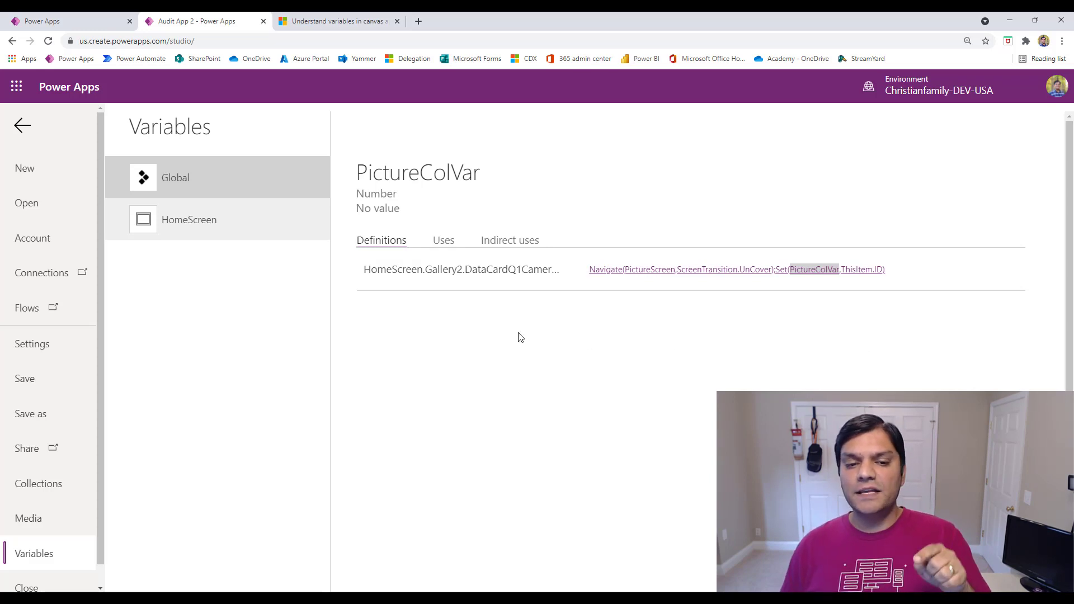
mouse_move(829, 274)
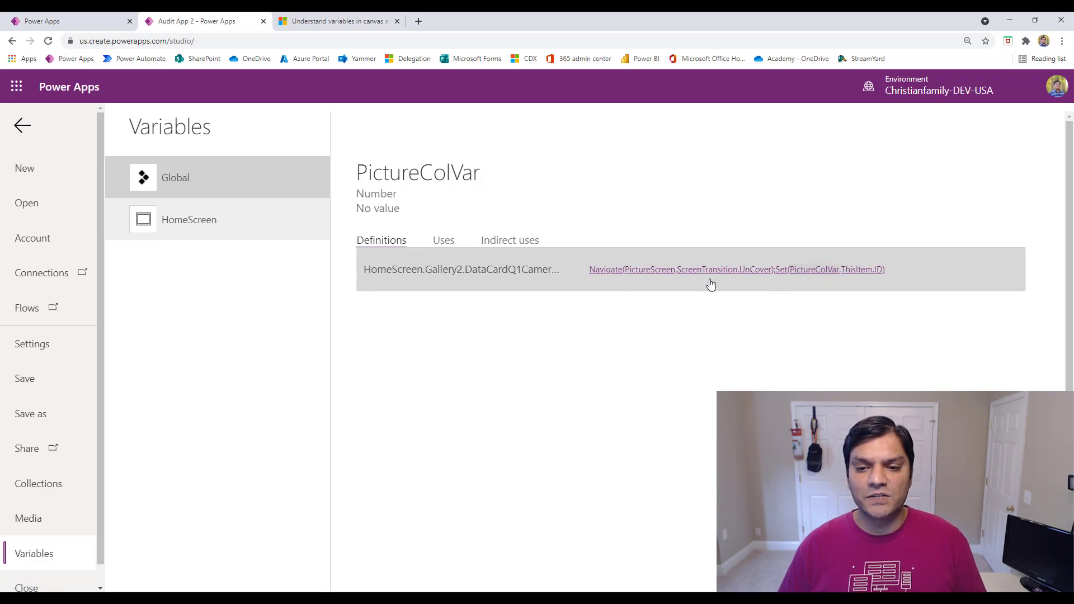
mouse_move(829, 275)
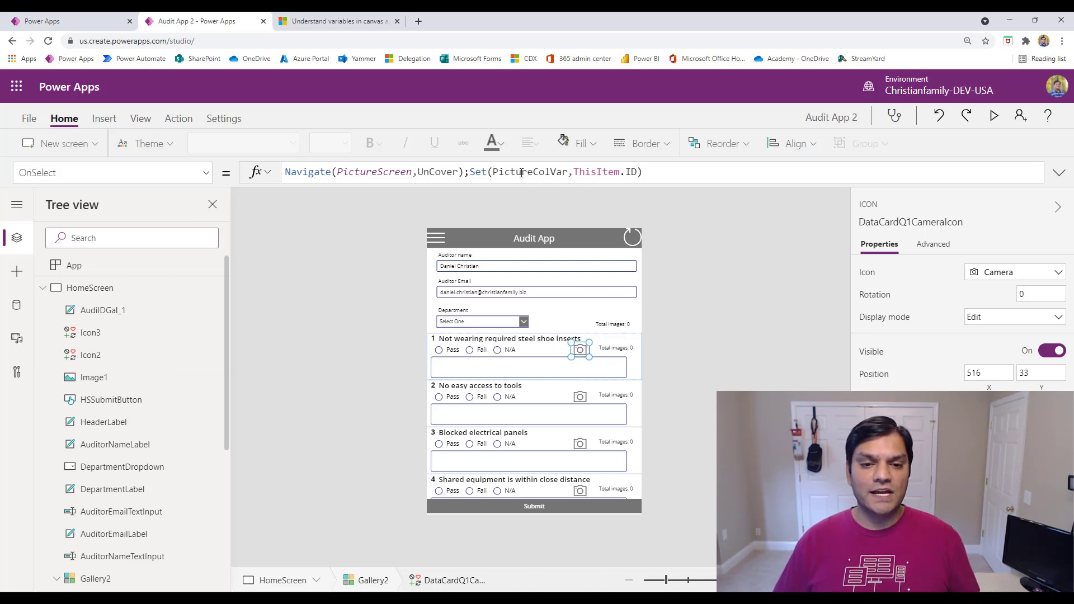
mouse_move(631, 422)
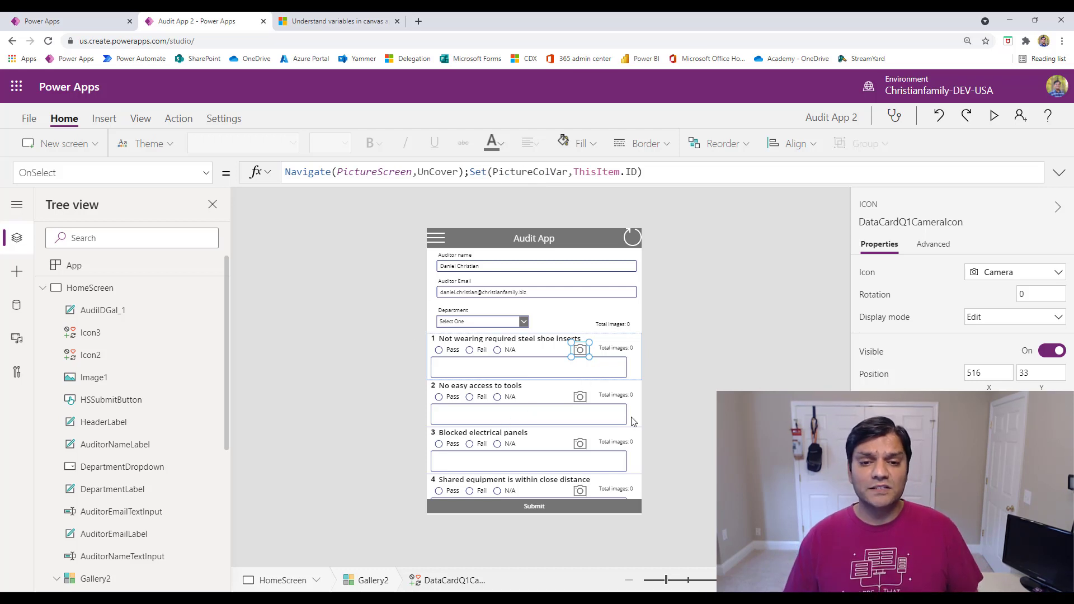
mouse_move(713, 418)
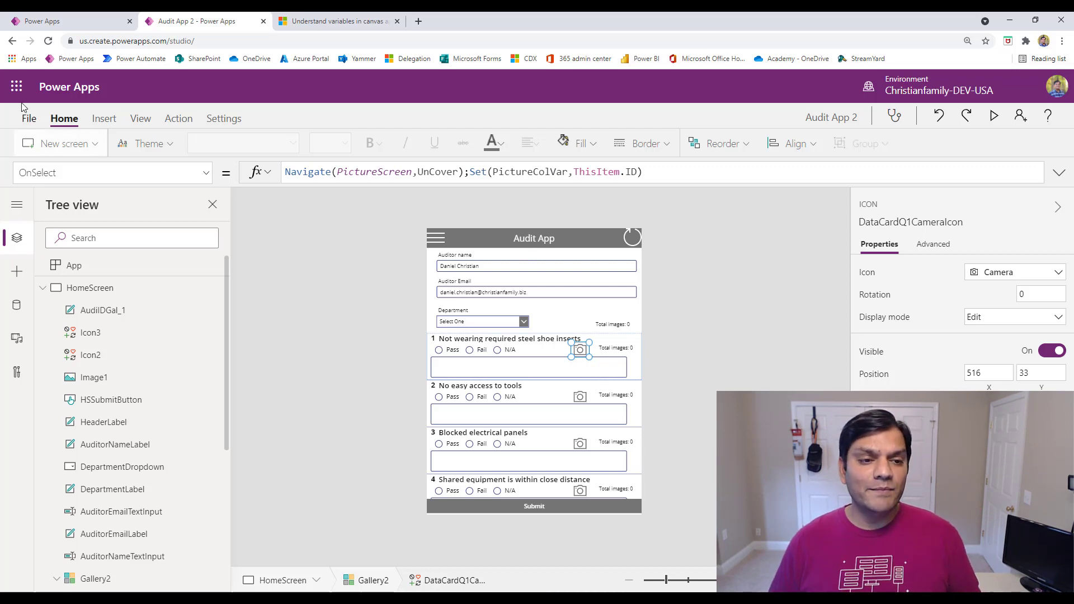
mouse_move(29, 118)
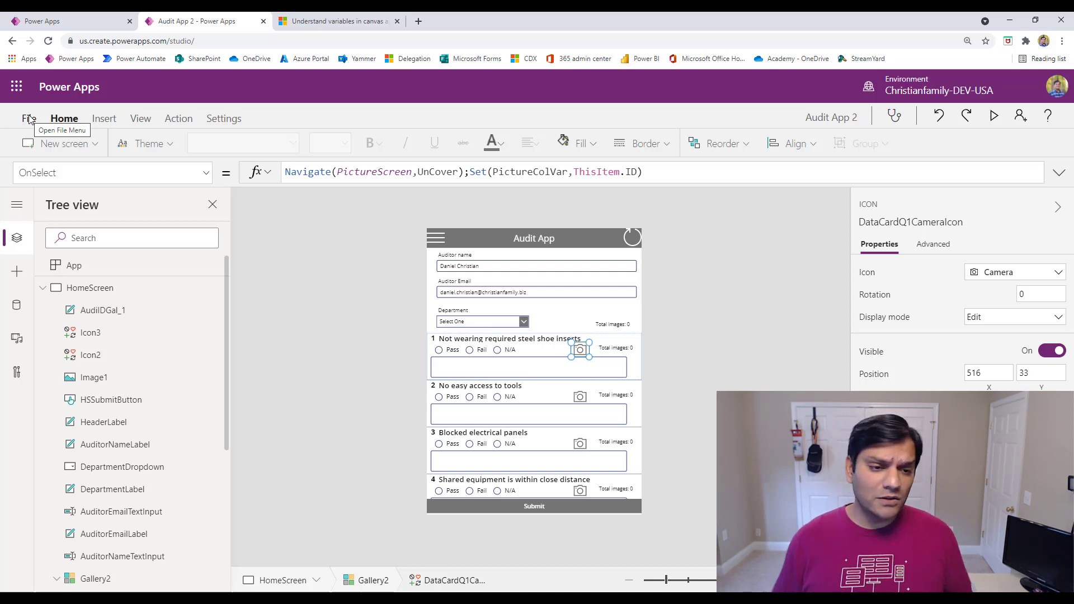
Show the Global variables list with SubmitVar, NowVar, AuditorEmailVar, SpinnerVar and PictureColVar.
click(29, 117)
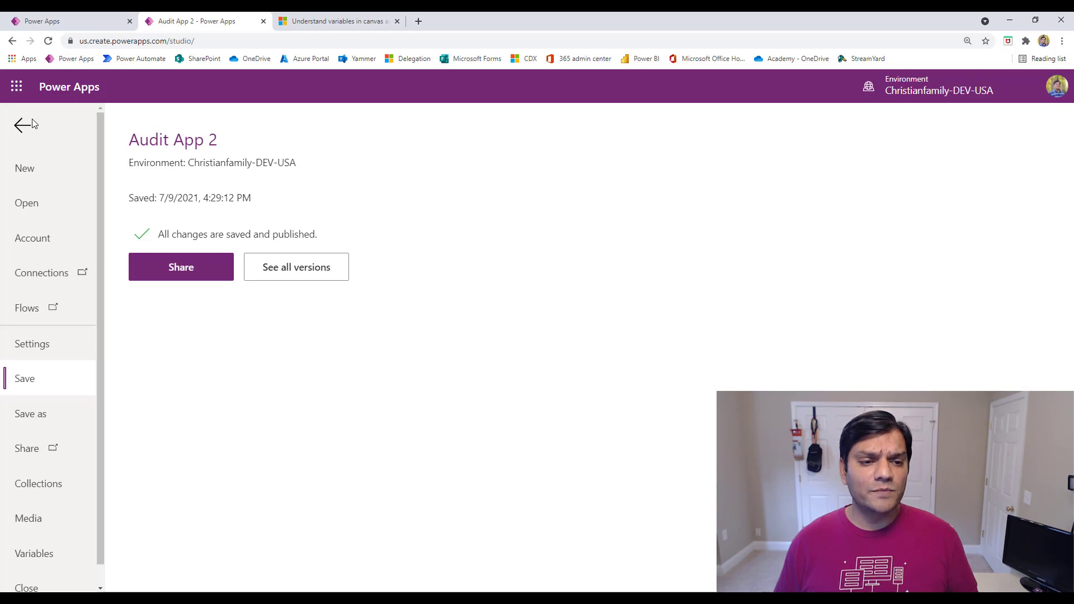
mouse_move(34, 554)
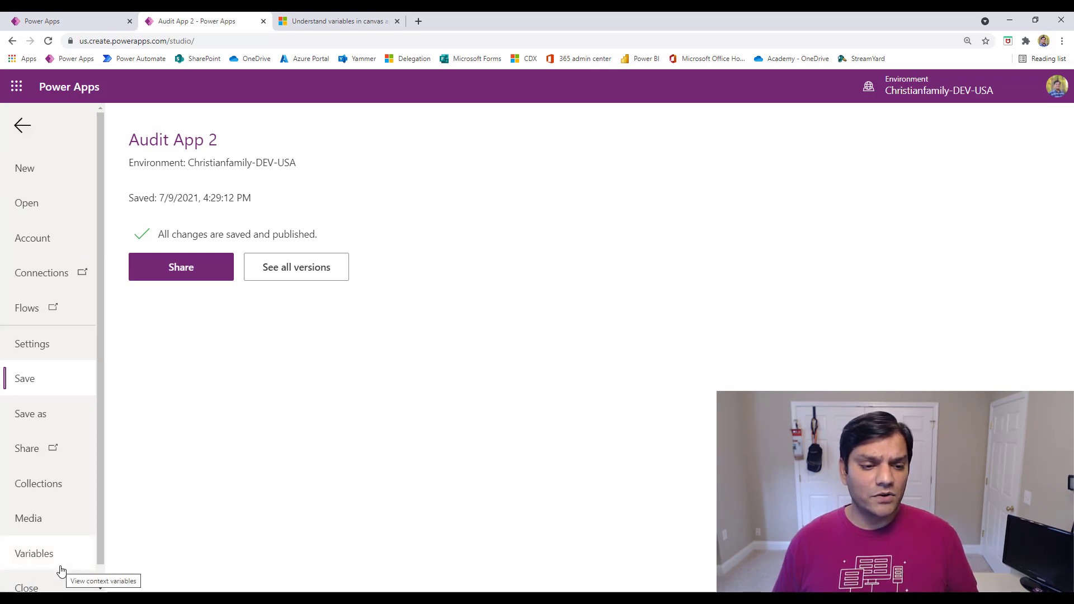
click(34, 554)
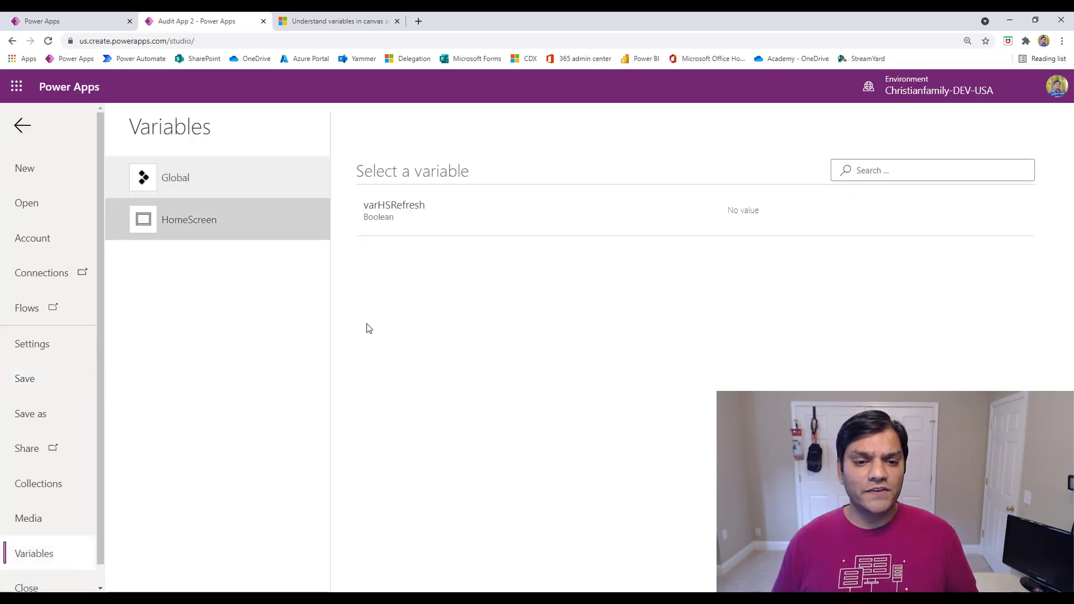
click(175, 178)
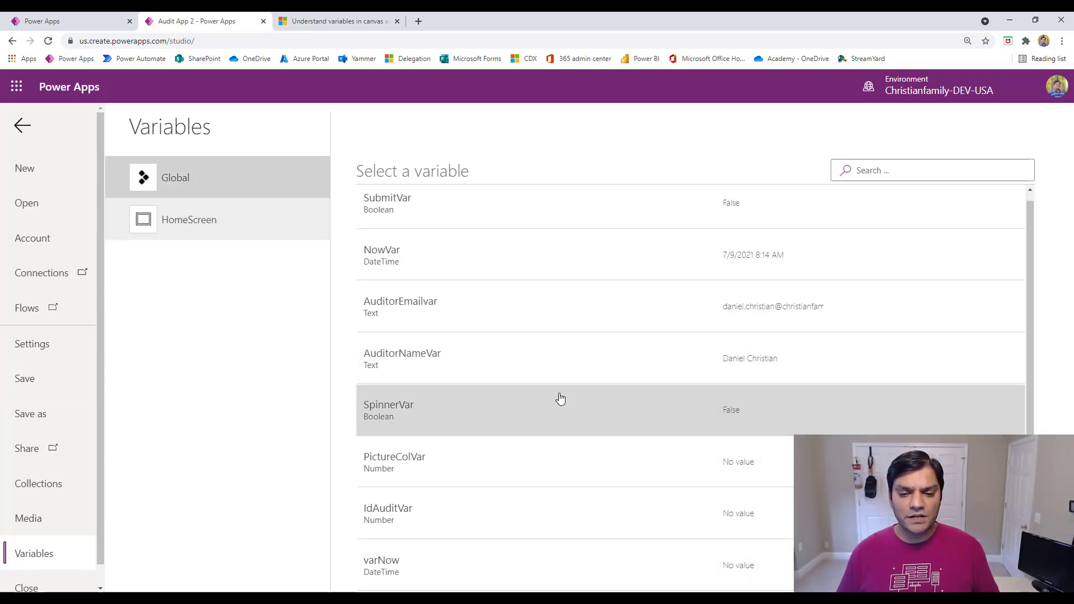
mouse_move(388, 565)
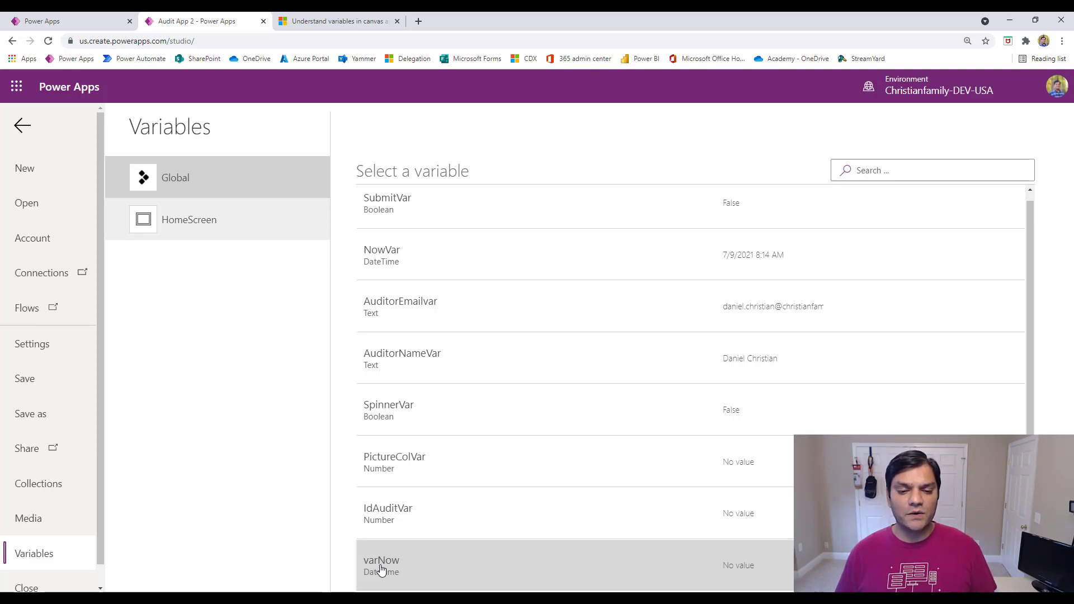
Inspect varNow's Uses and Indirect uses, finding the App.OnStart DateTime used nowhere.
click(380, 561)
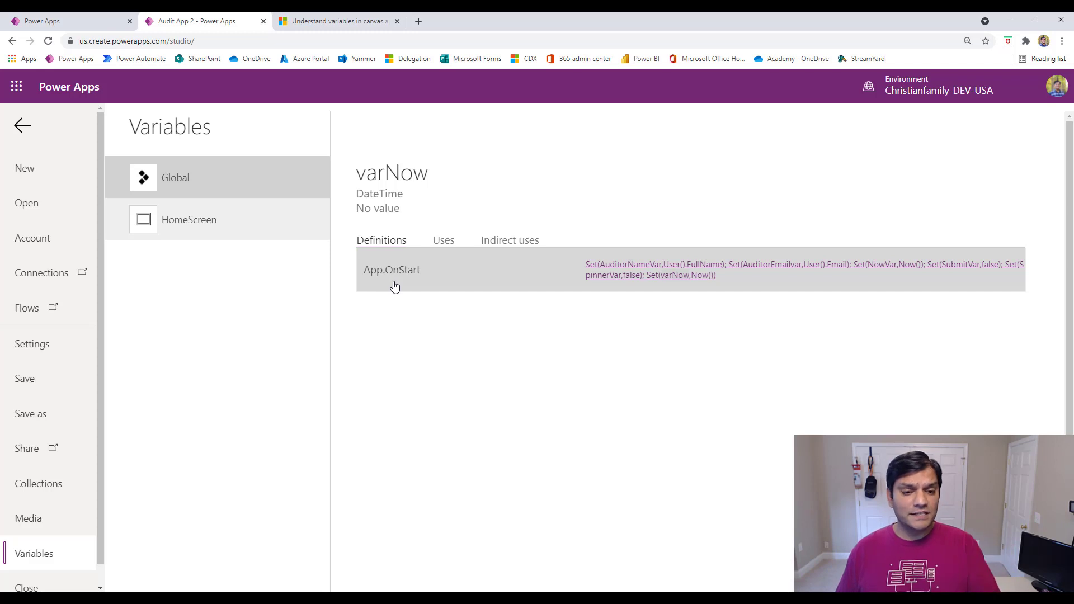
mouse_move(445, 268)
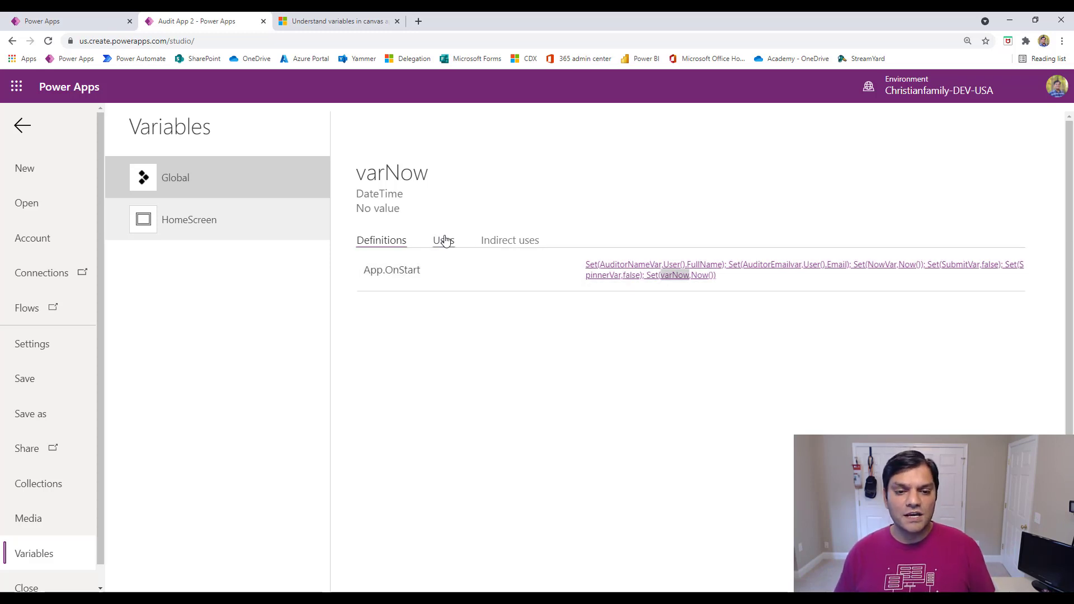
mouse_move(412, 289)
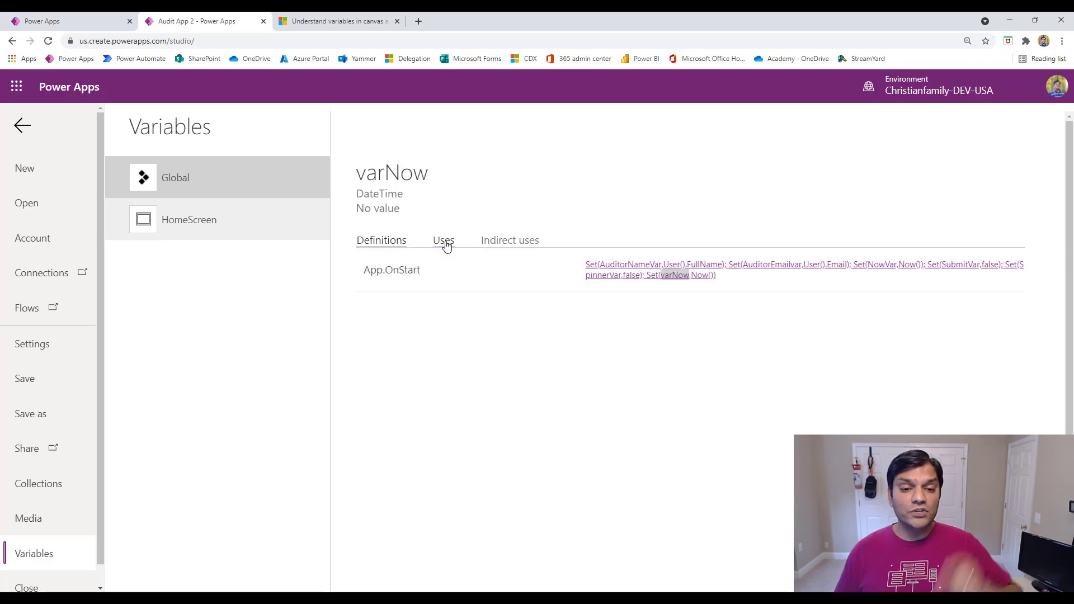
click(443, 241)
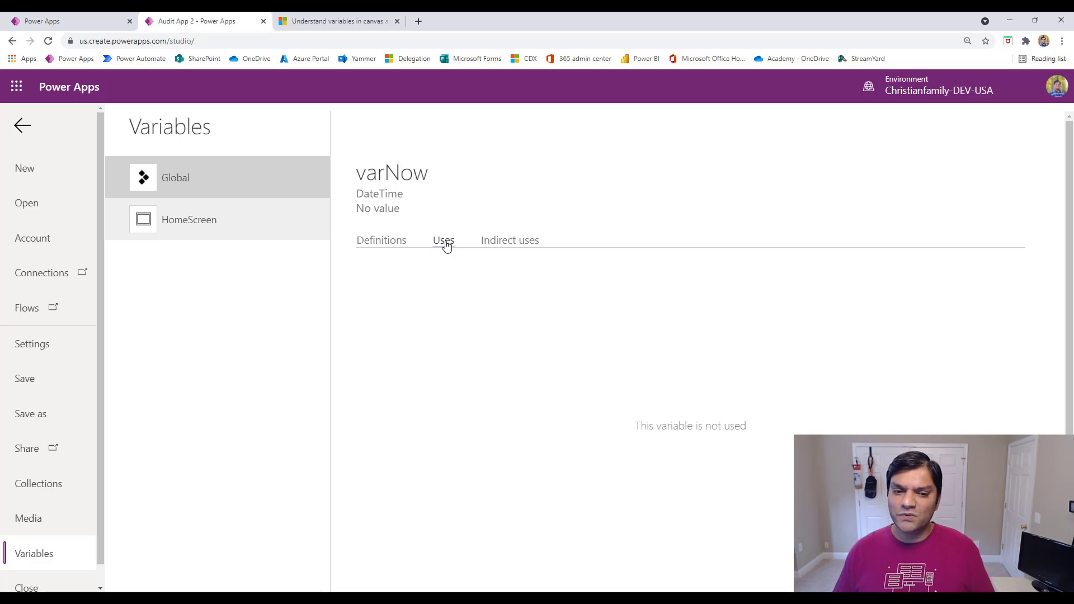
mouse_move(510, 241)
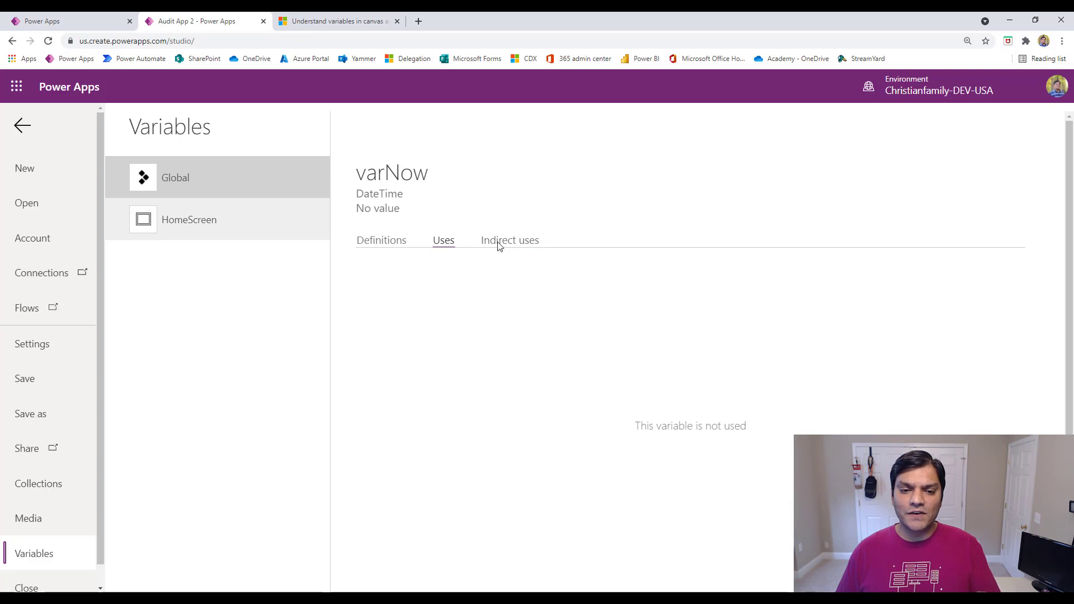
click(510, 240)
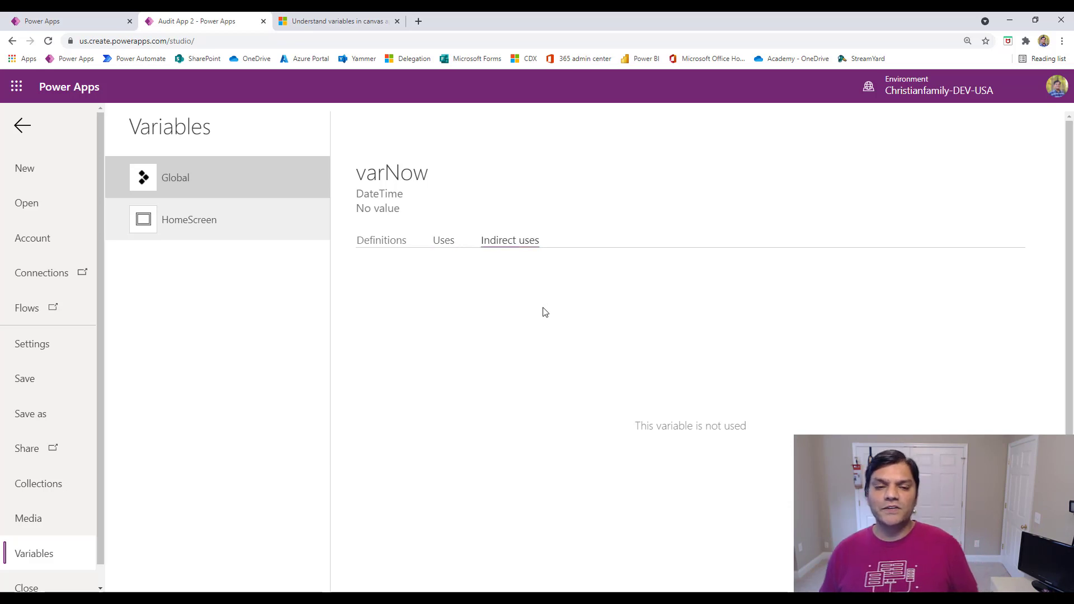
mouse_move(304, 123)
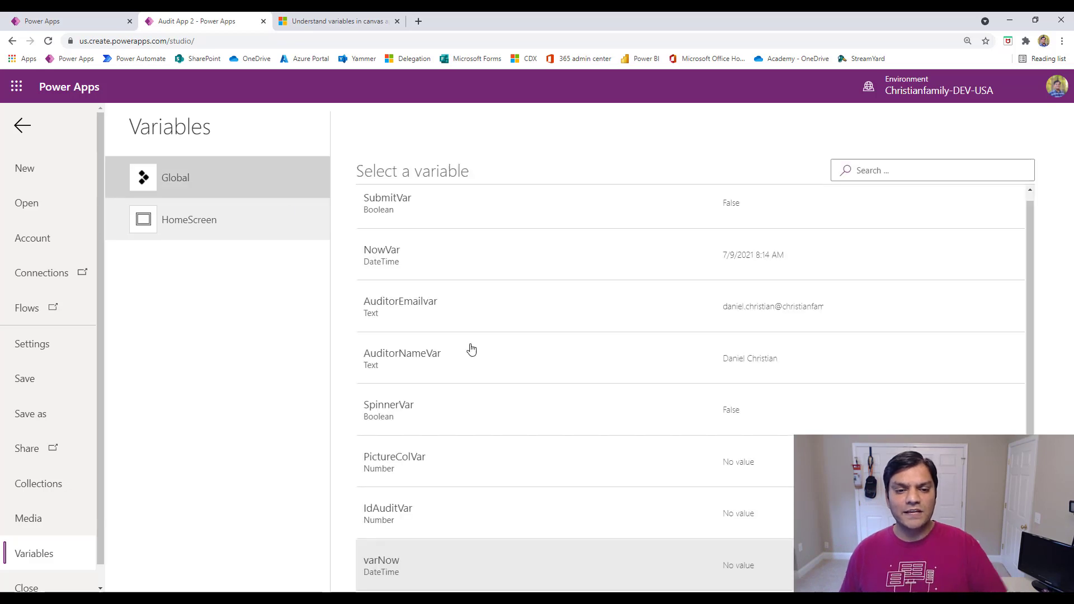
mouse_move(539, 401)
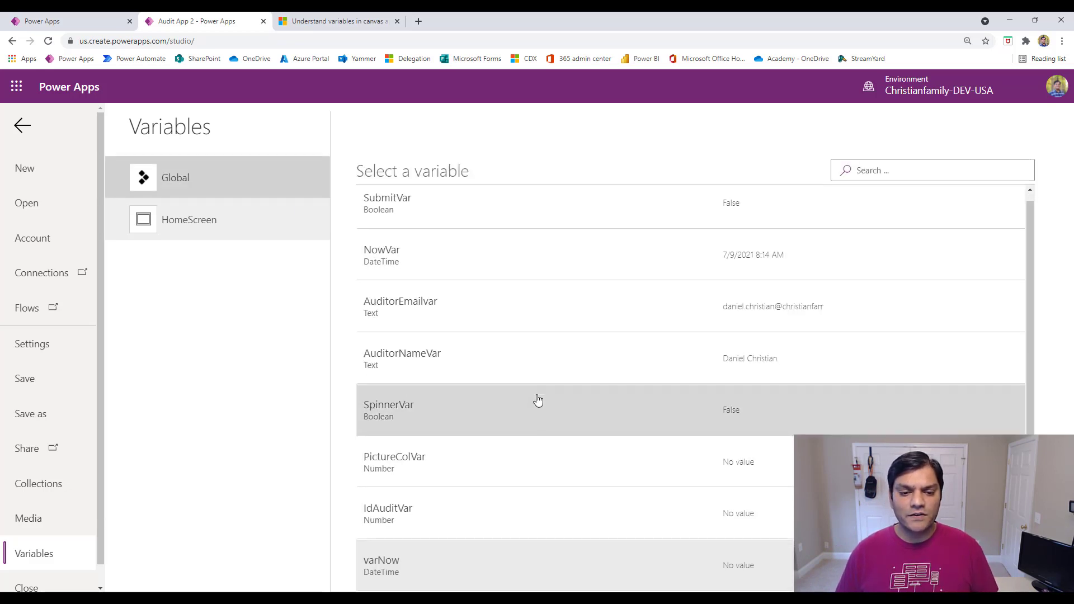
click(394, 462)
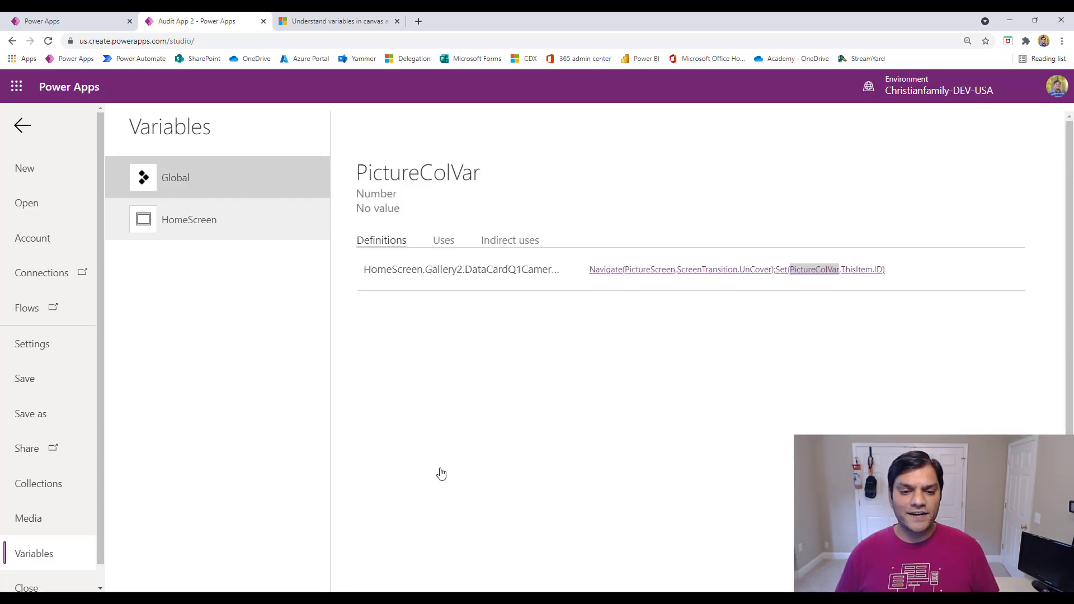
mouse_move(461, 258)
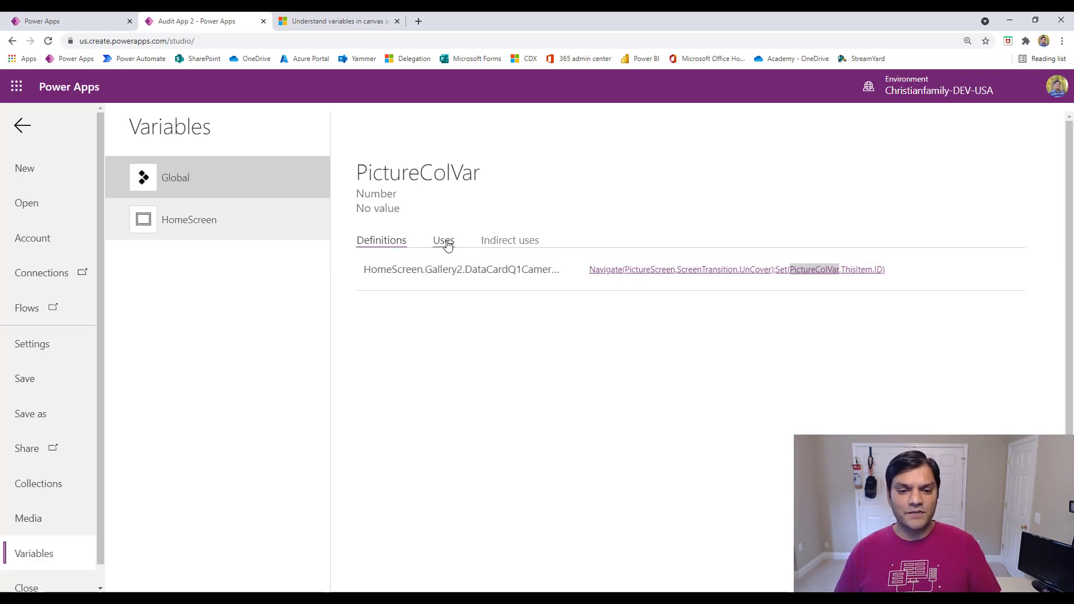
click(443, 239)
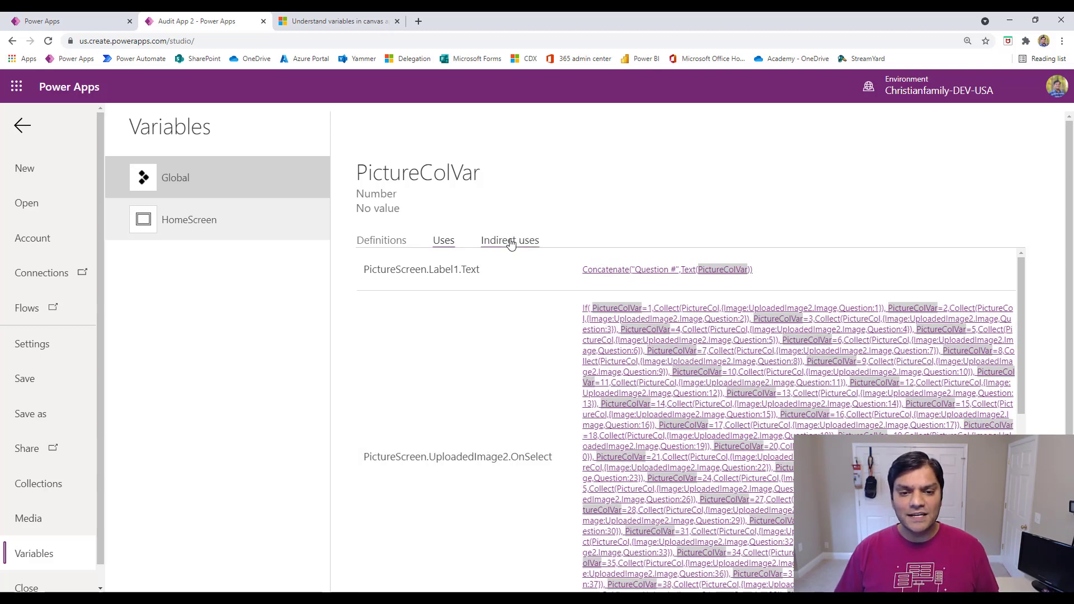
click(510, 240)
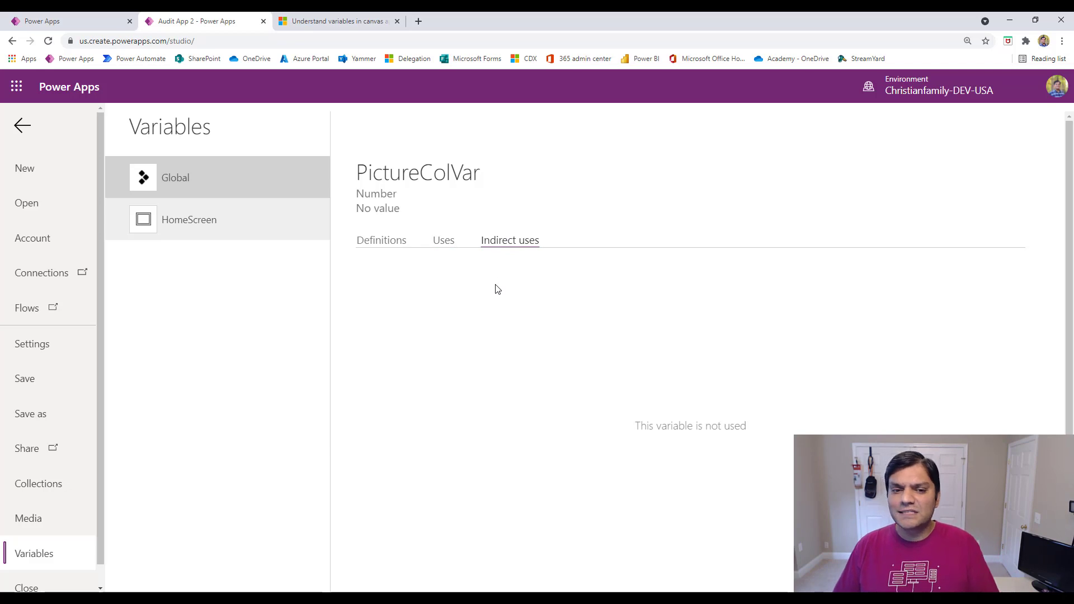
mouse_move(441, 251)
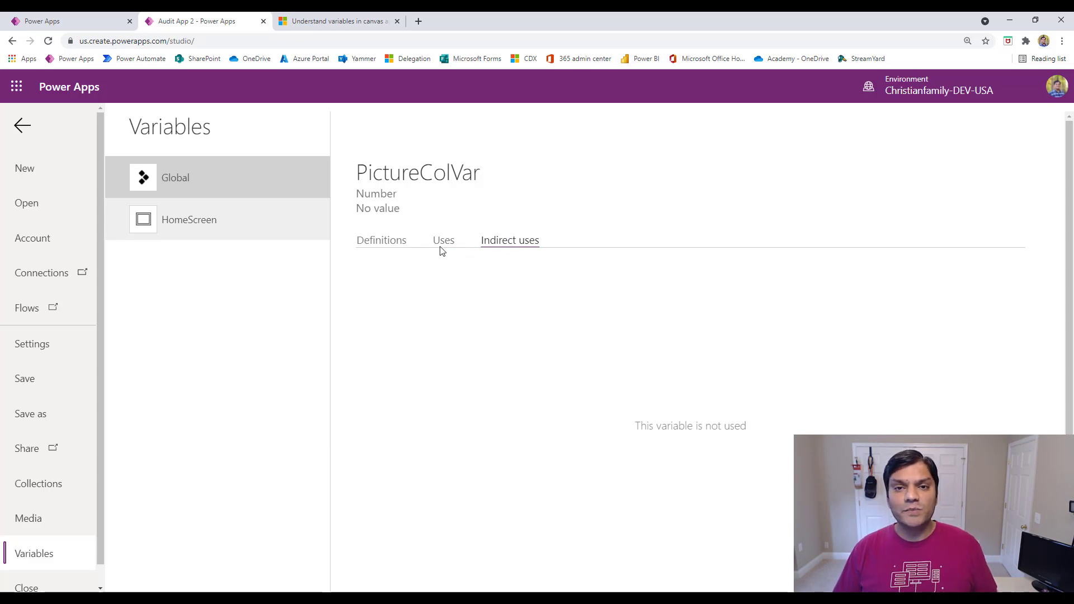
mouse_move(491, 389)
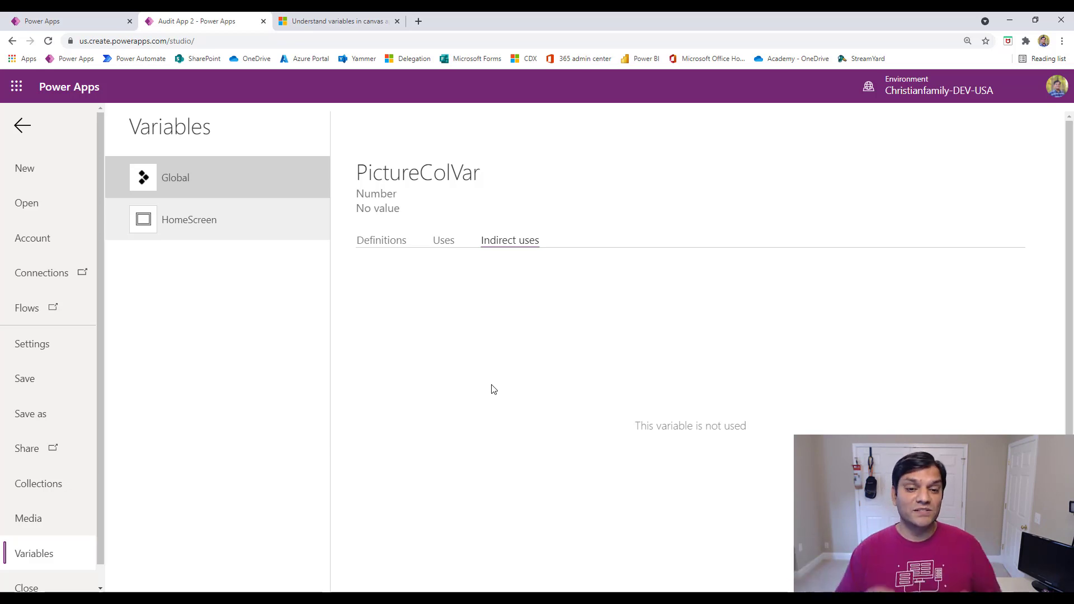
mouse_move(456, 239)
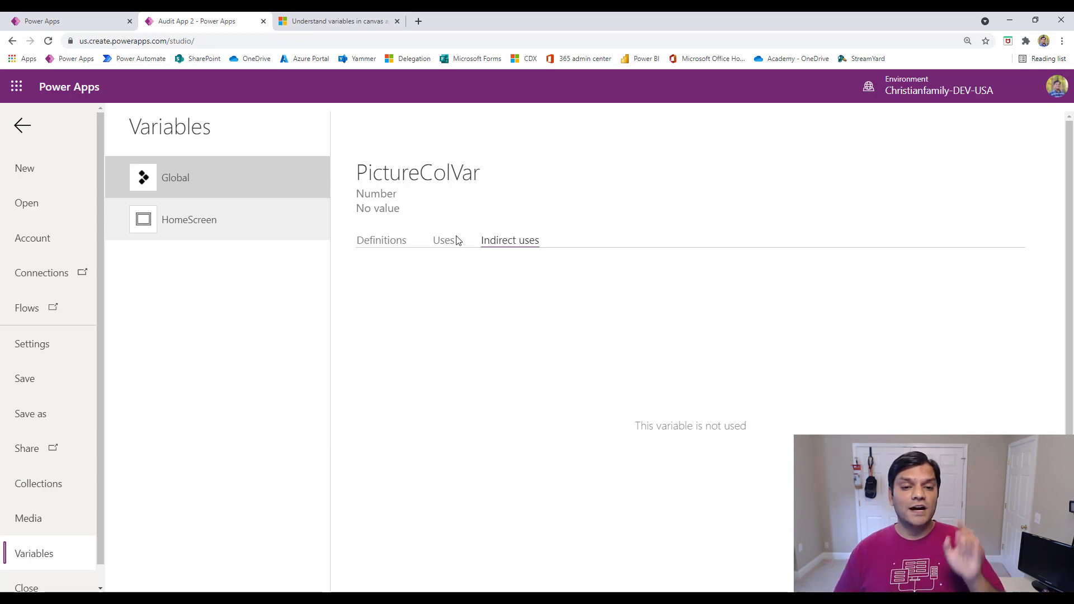
click(443, 240)
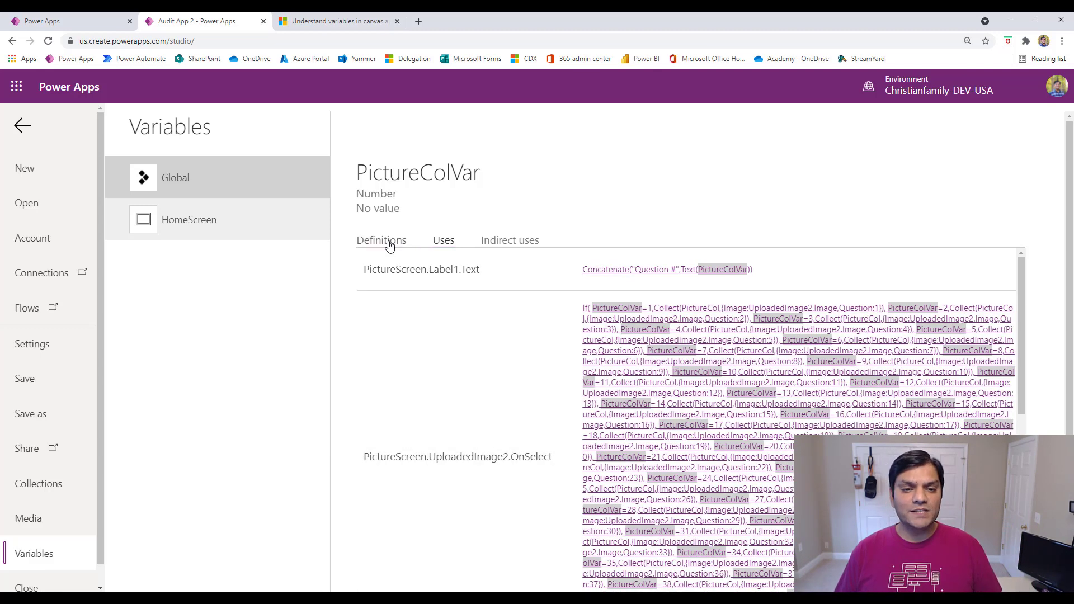
click(381, 240)
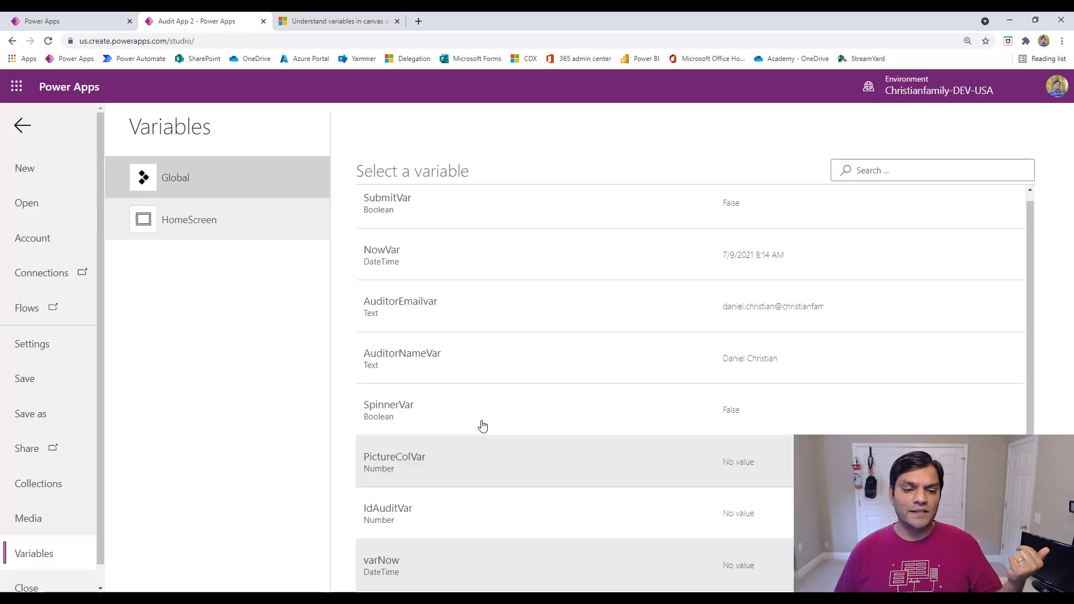
Recheck varNow's Uses and Definitions, confirming it is set only in App.OnStart and never used.
click(382, 565)
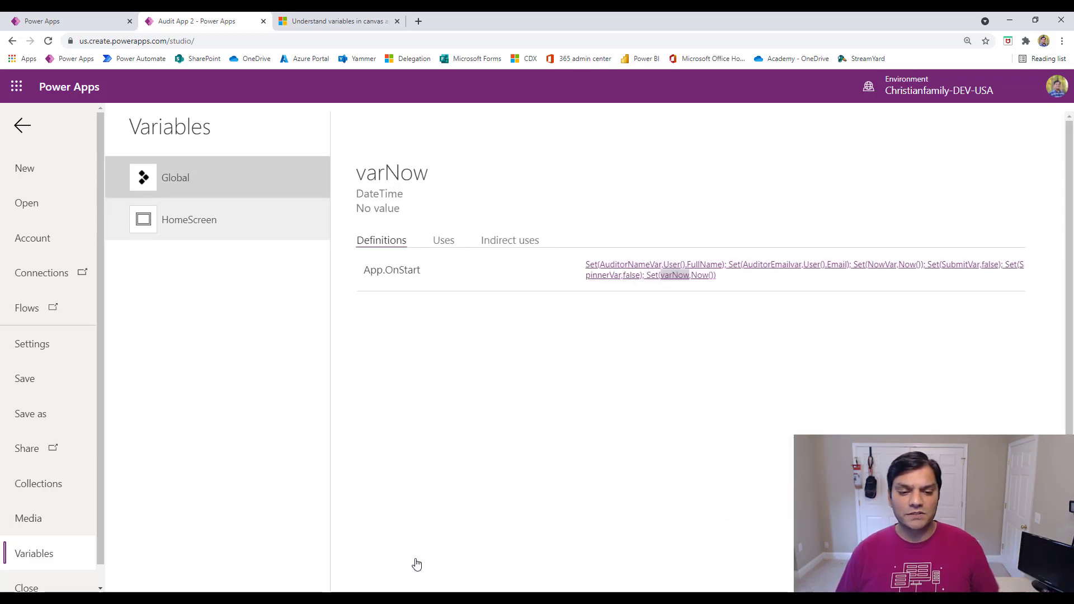
mouse_move(662, 317)
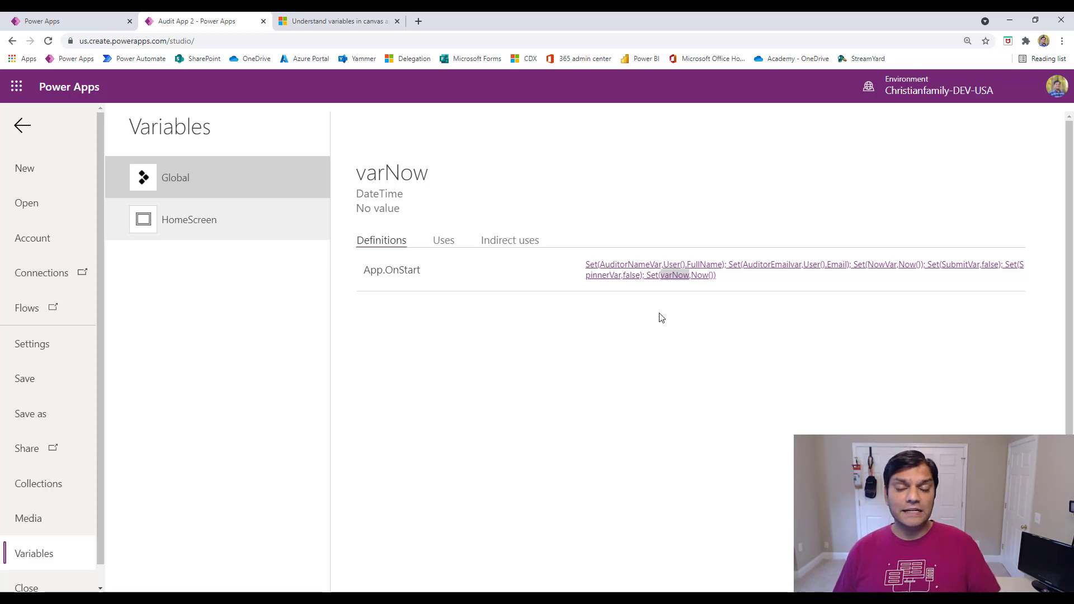
mouse_move(426, 266)
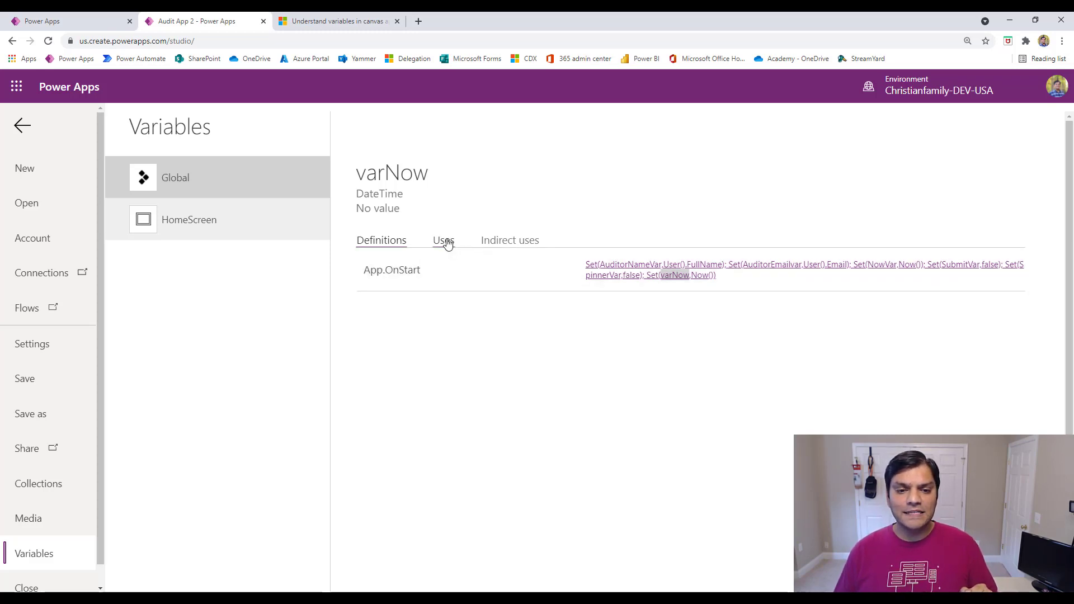
click(443, 239)
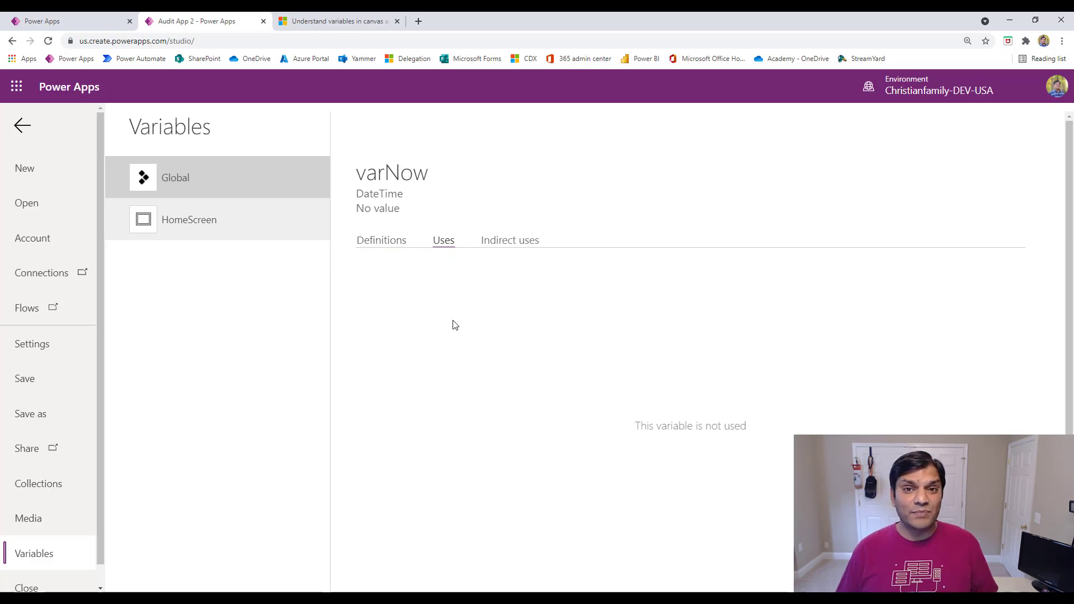
mouse_move(553, 393)
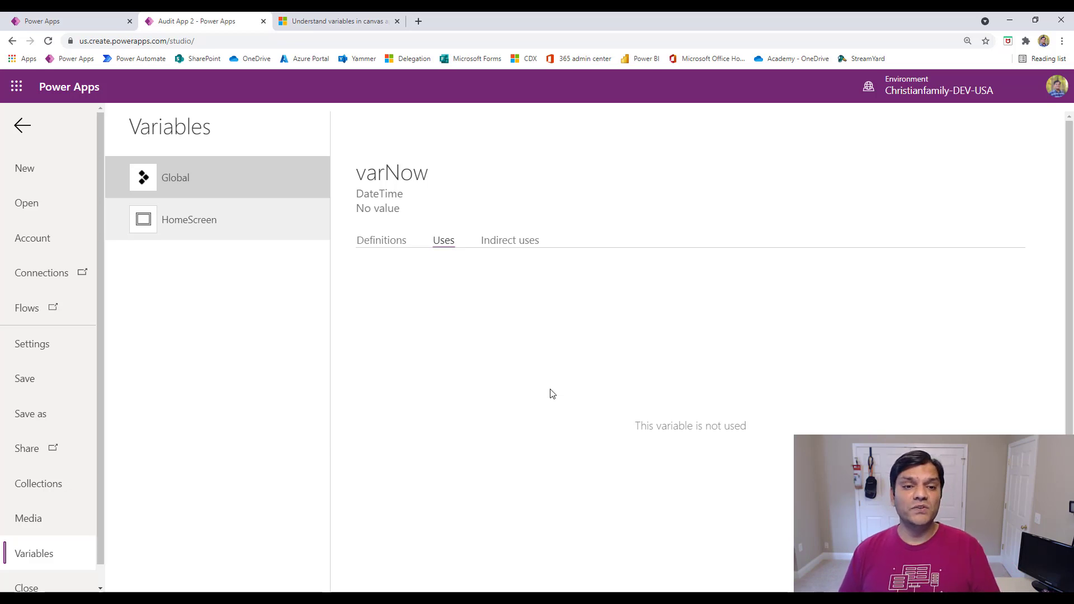
mouse_move(375, 255)
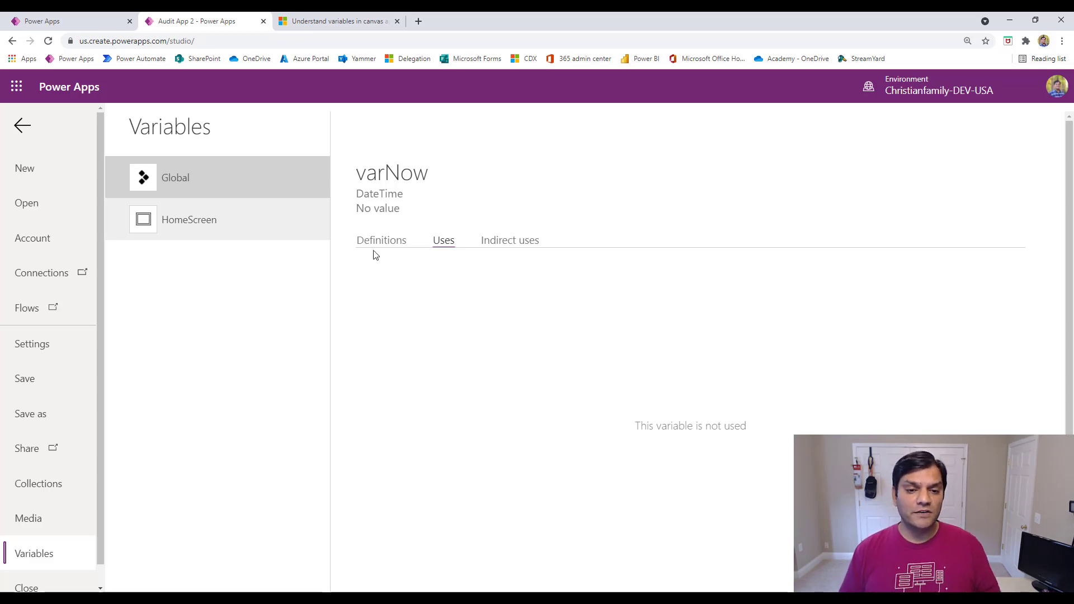
click(380, 239)
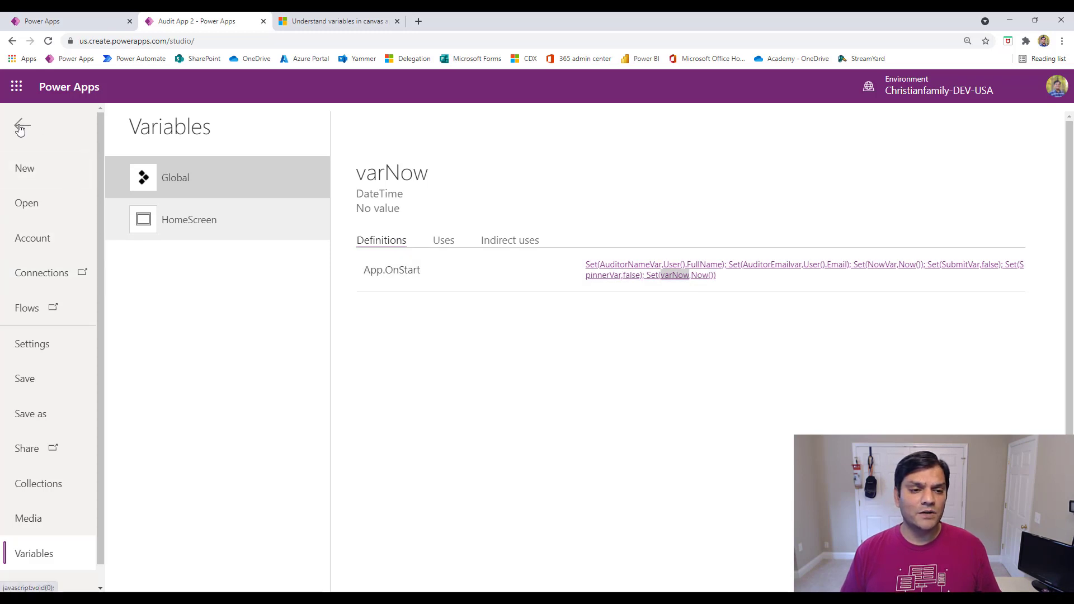
Remove the Set(varNow, Now()) line and its leftover semicolon from App.OnStart.
click(21, 128)
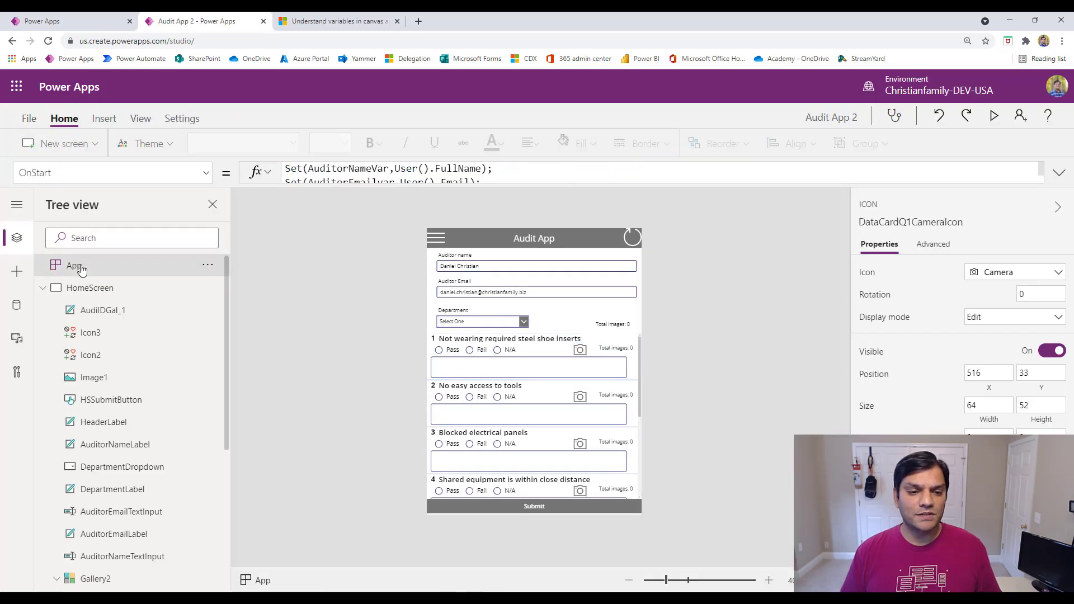
click(74, 265)
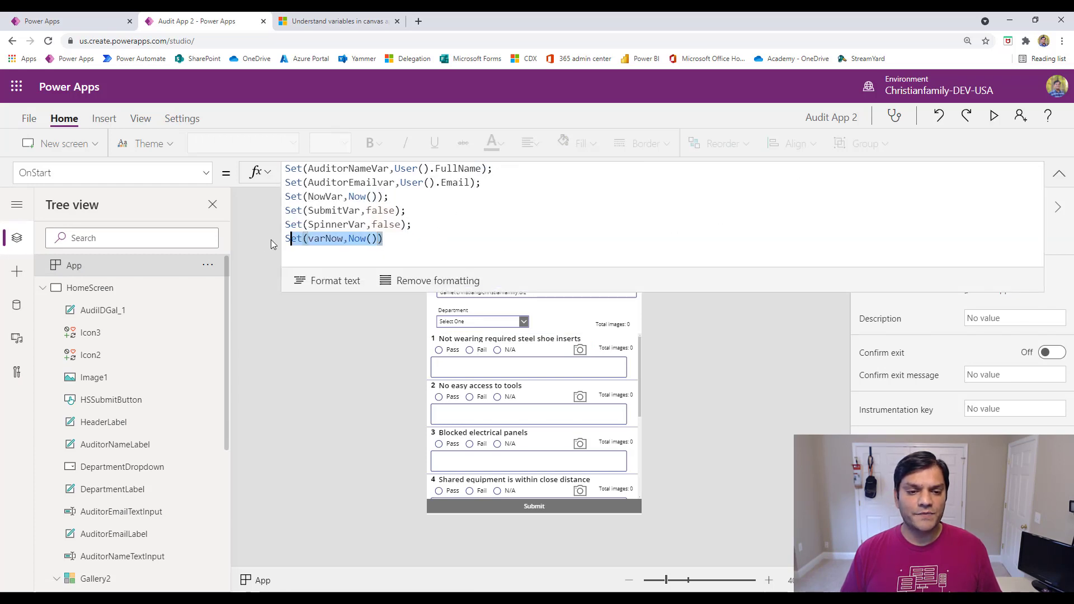
key(Delete)
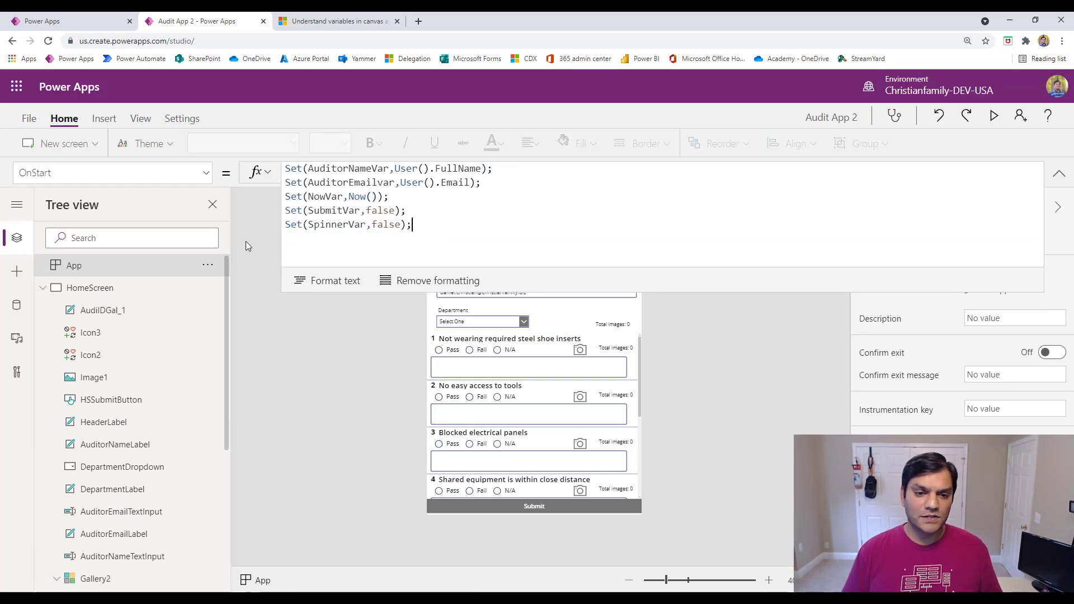
key(Backspace)
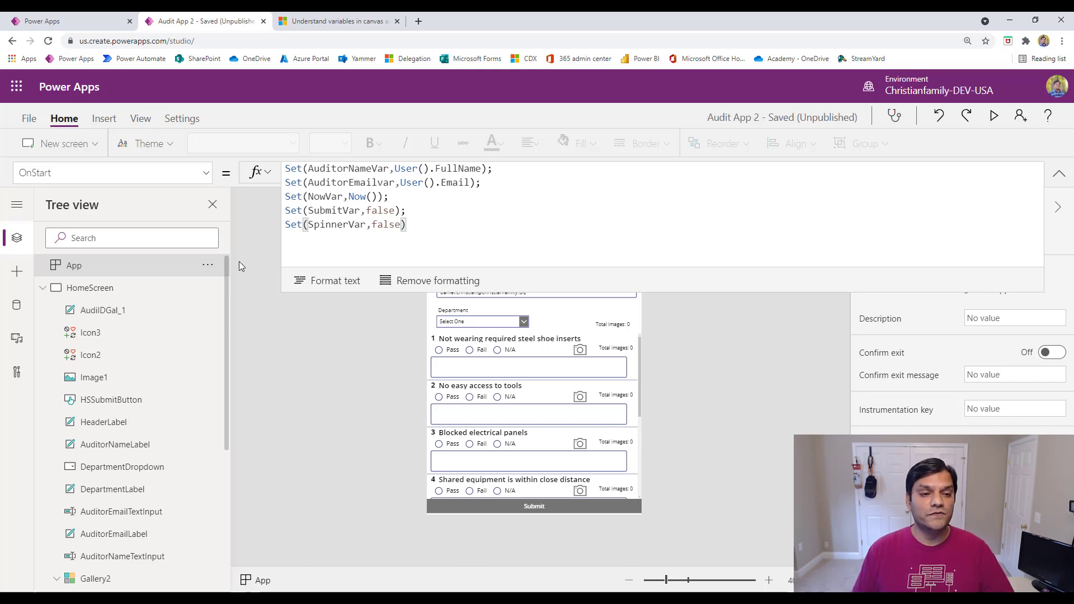
click(90, 287)
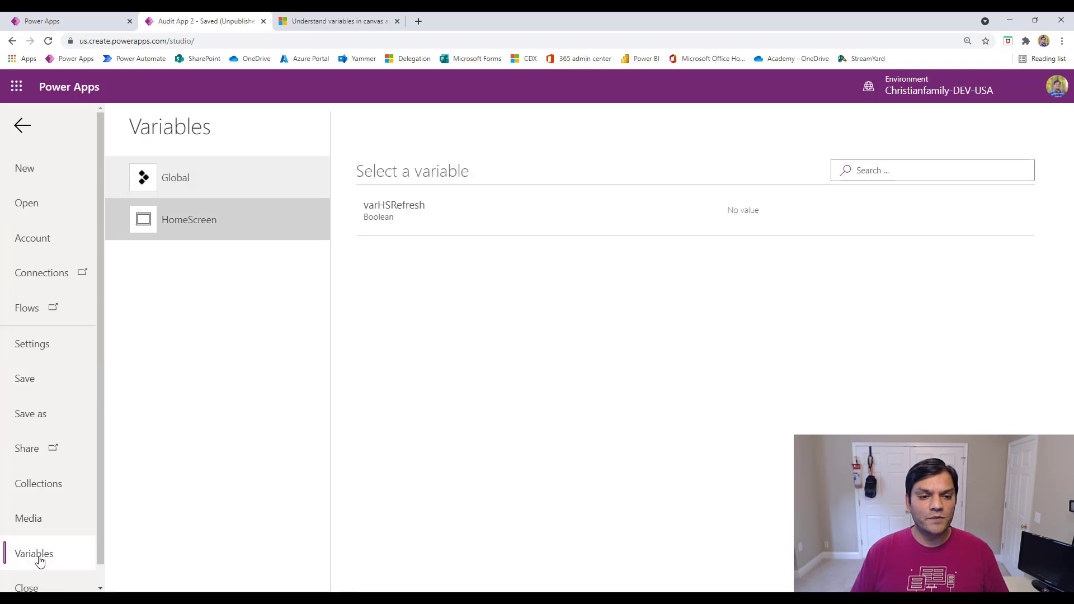
Review the Global variables list, then return to the editor on HomeScreen ready to insert controls.
click(175, 178)
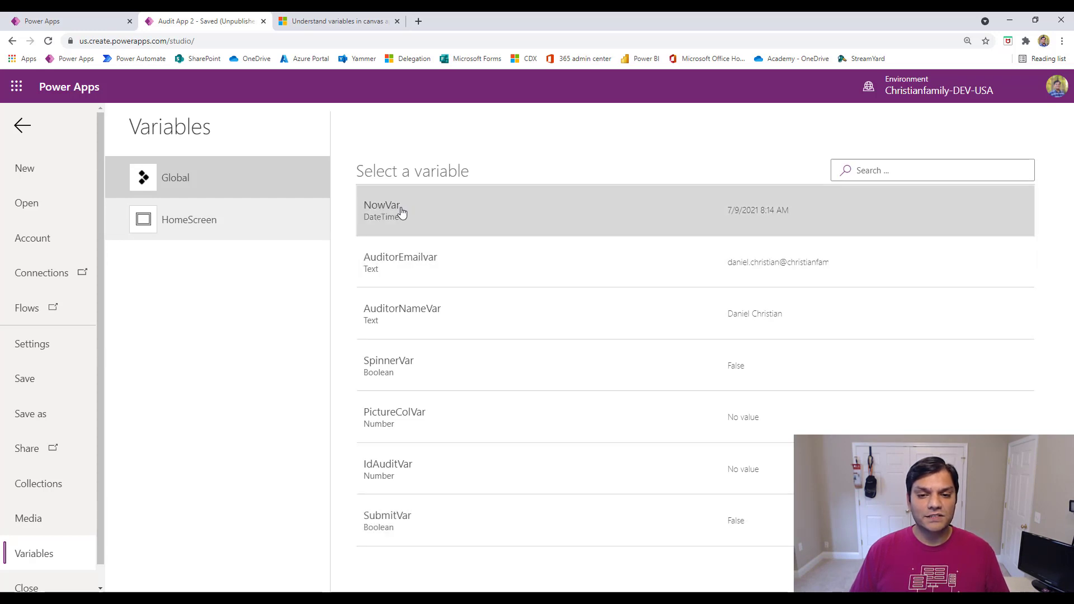
mouse_move(394, 559)
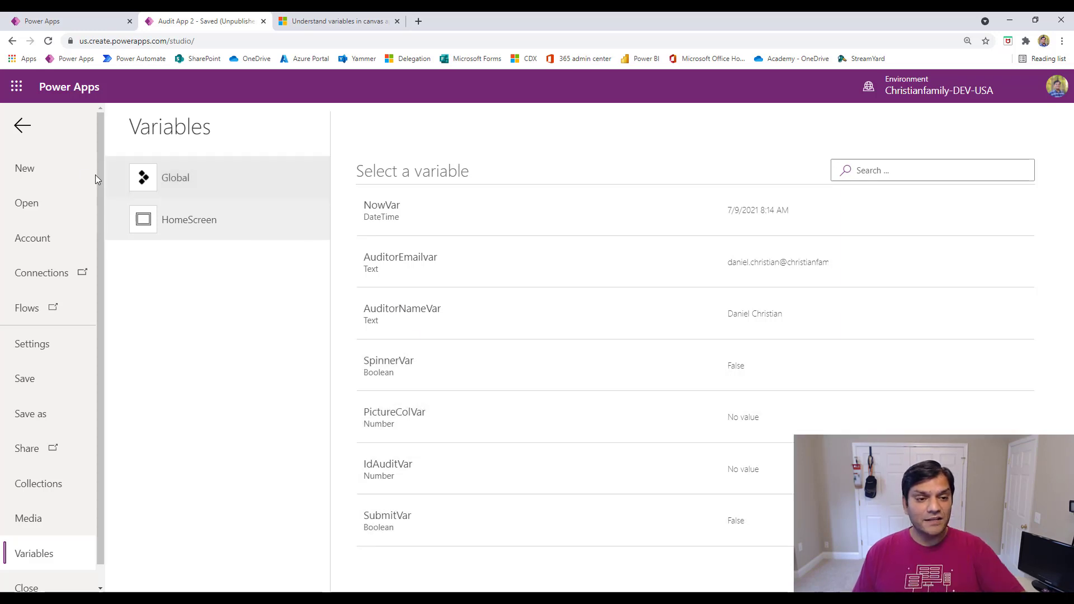
click(22, 126)
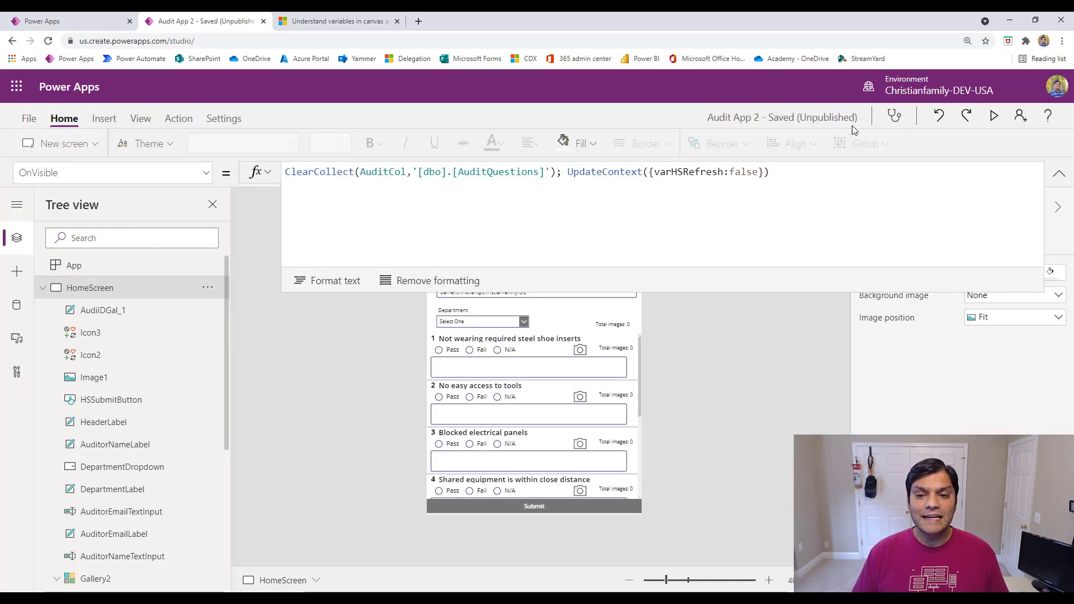
mouse_move(895, 115)
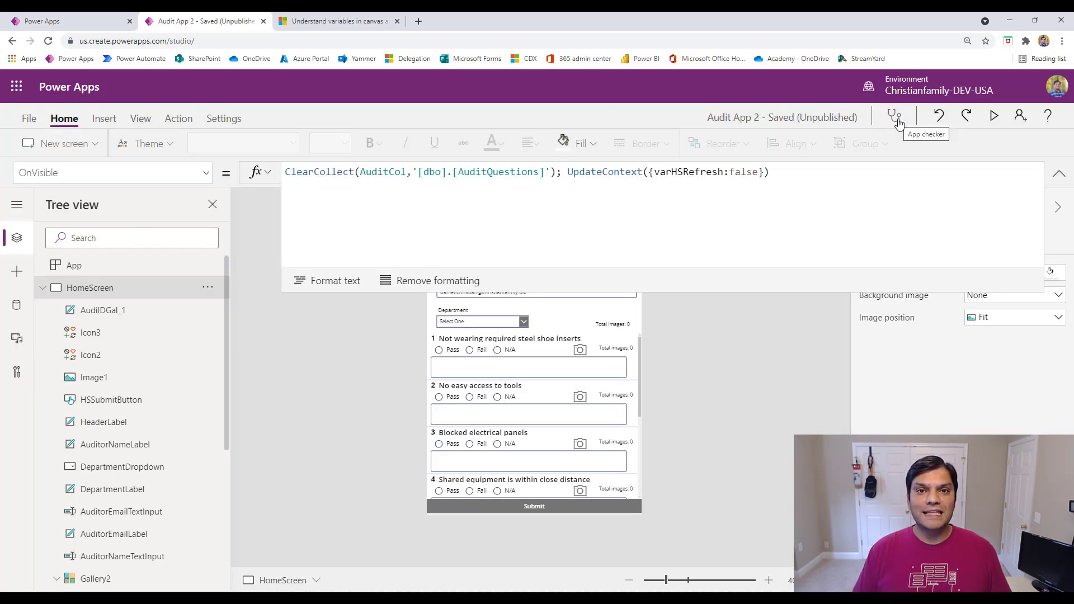
mouse_move(901, 162)
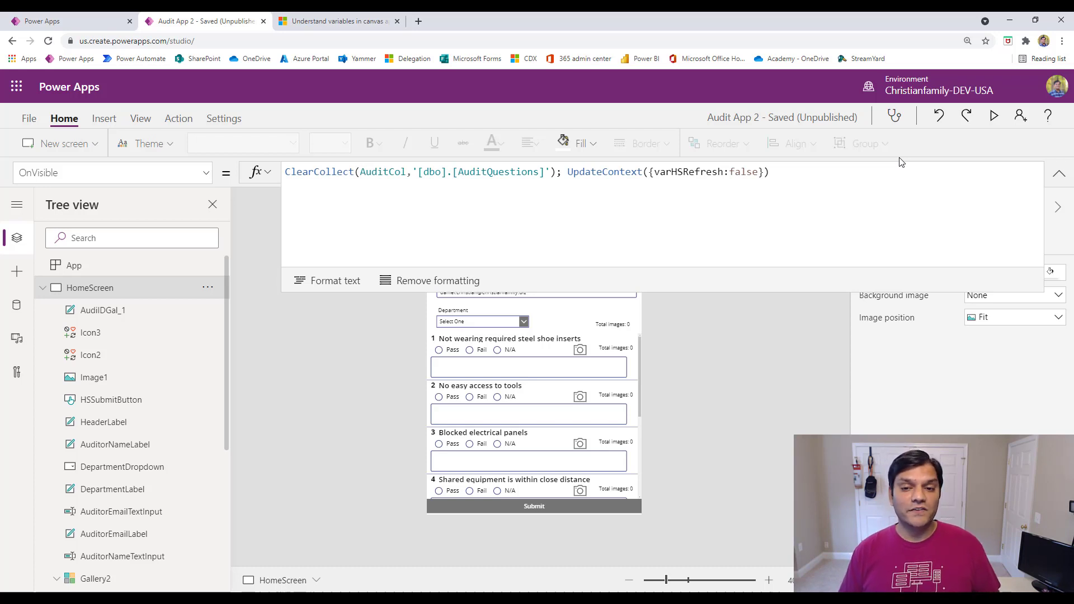
mouse_move(797, 354)
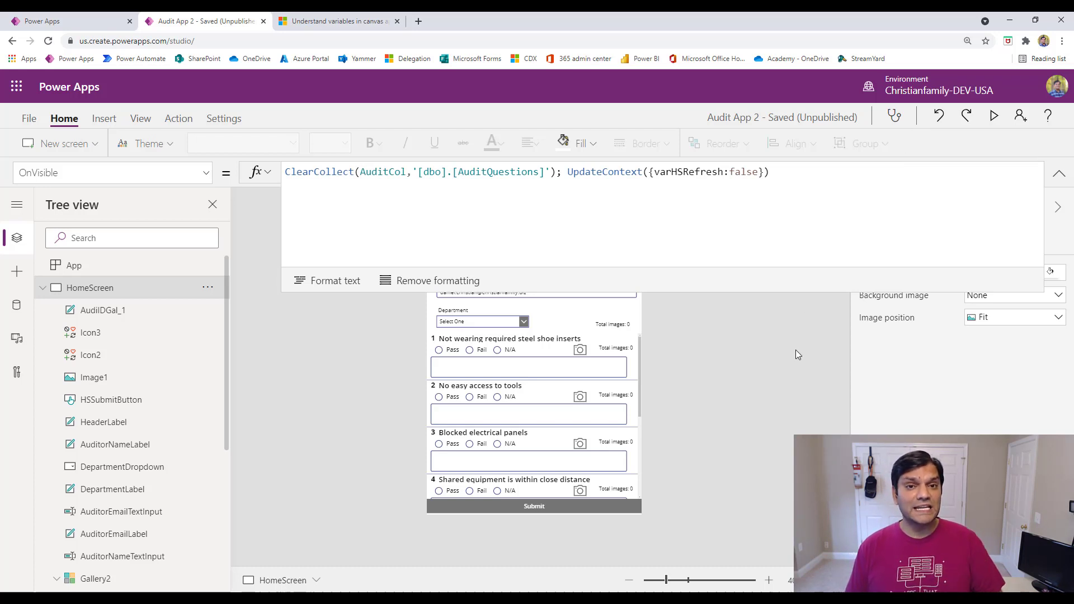
mouse_move(952, 132)
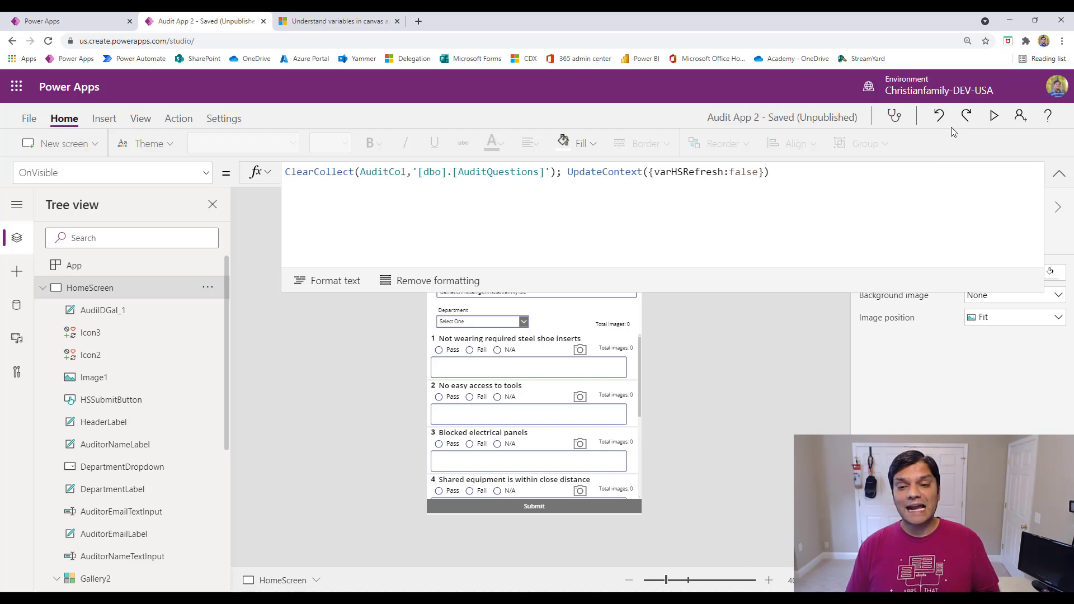
click(103, 117)
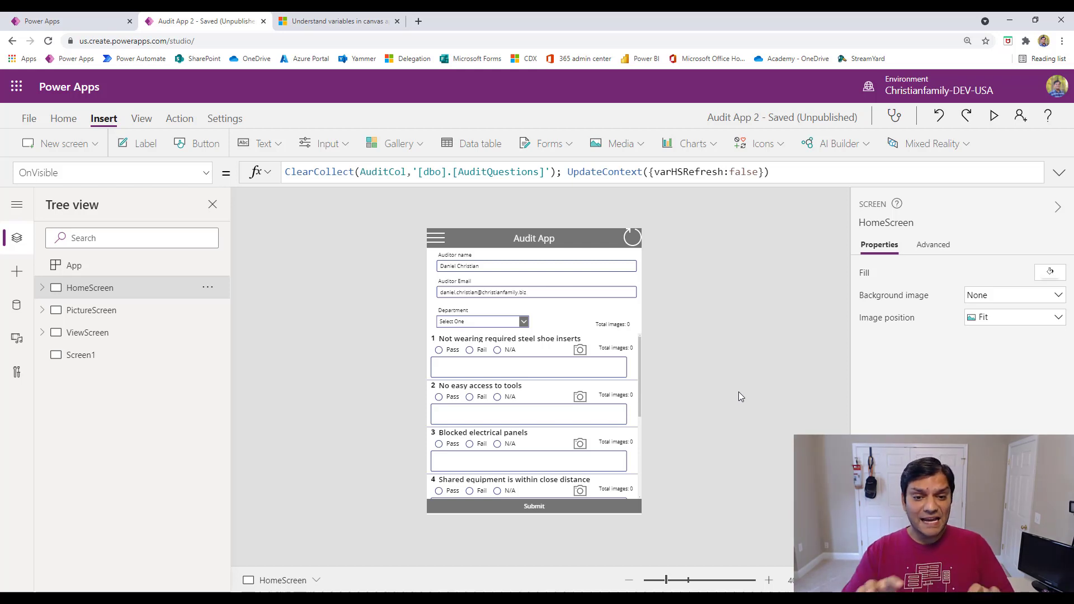
mouse_move(737, 393)
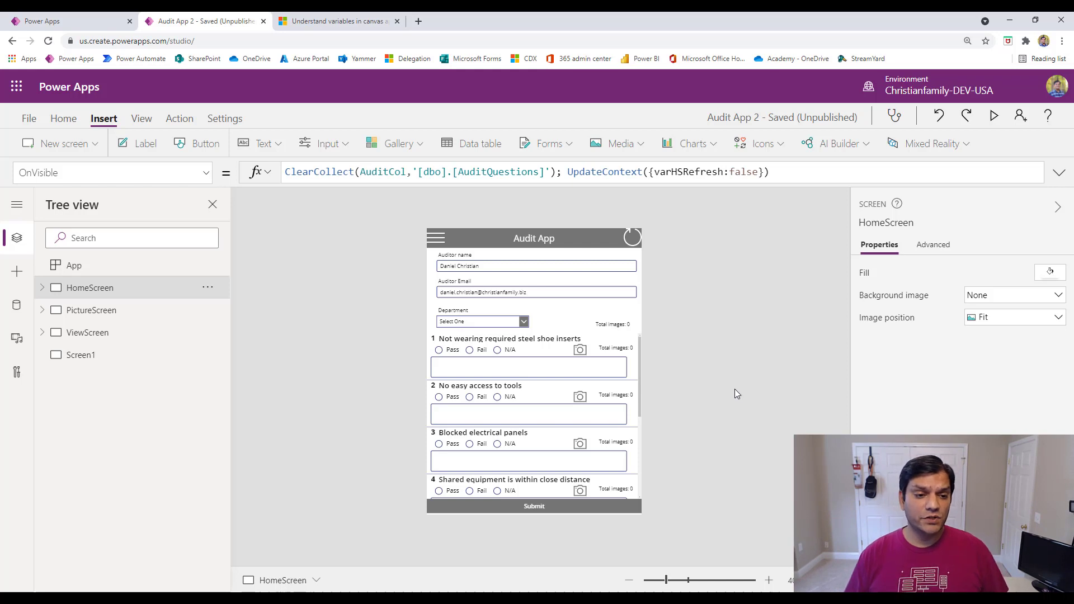
Add a new button, Button1, to the empty Screen1.
click(81, 354)
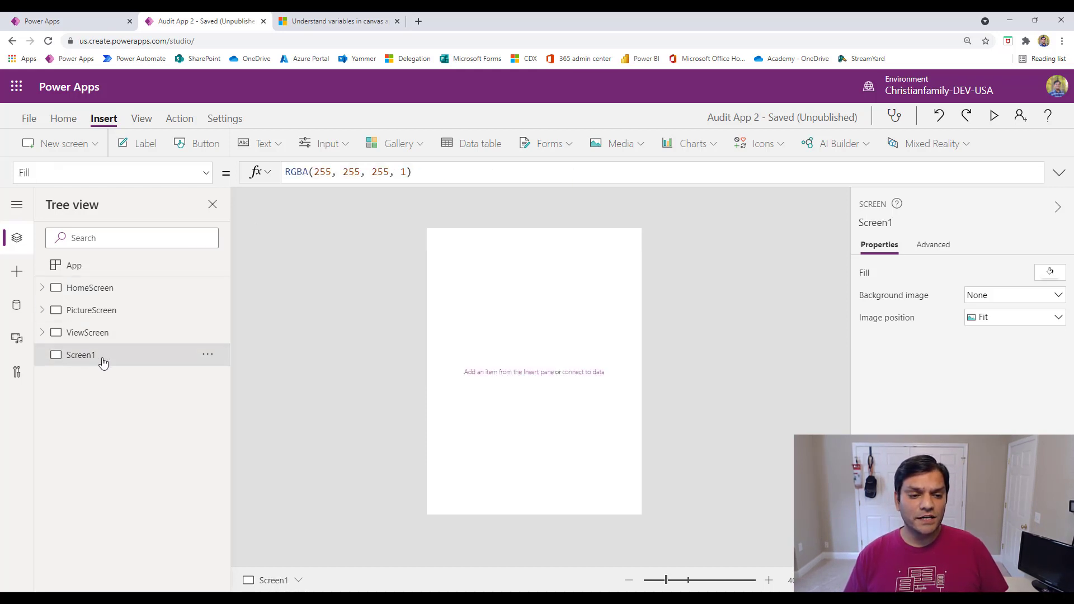
mouse_move(29, 109)
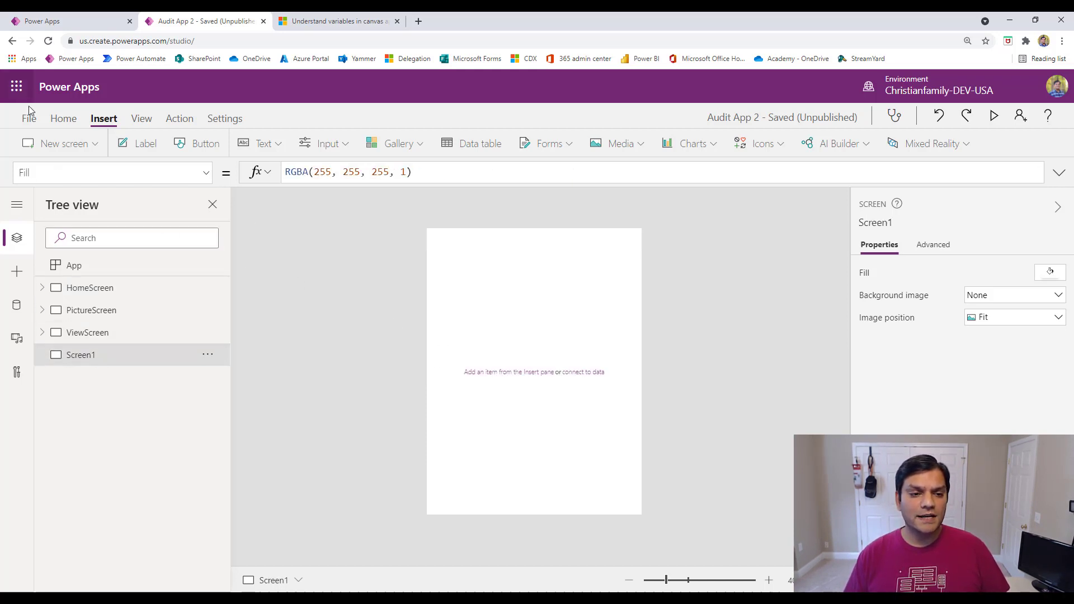
click(29, 117)
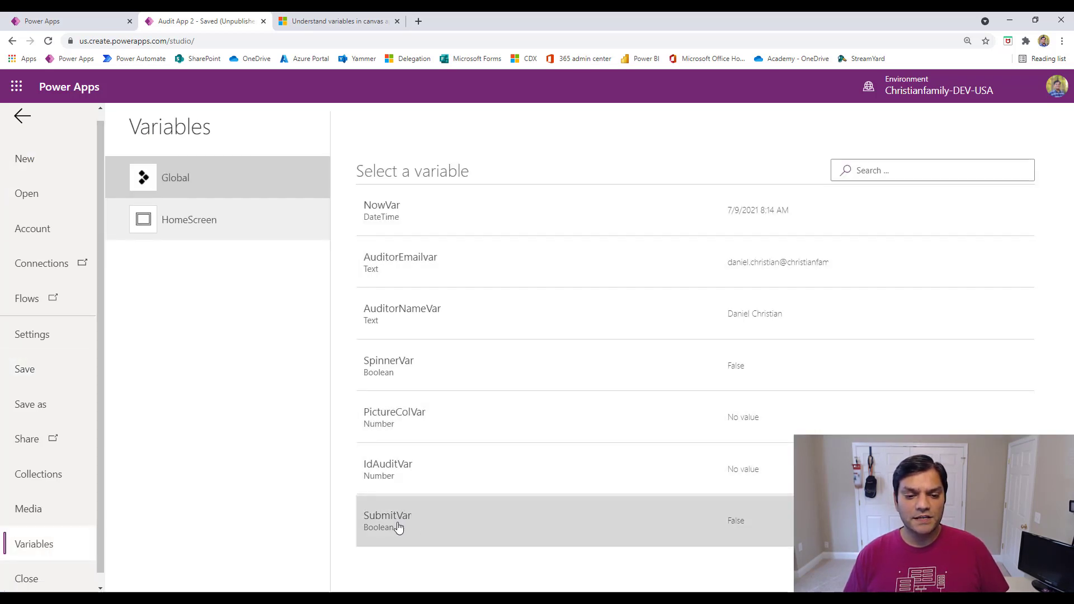
click(22, 115)
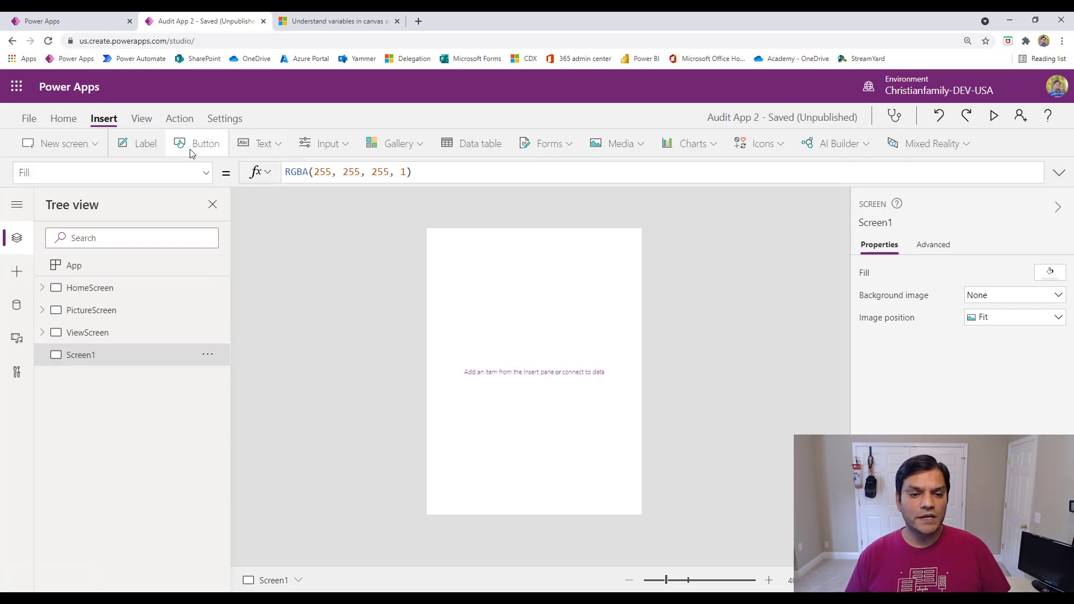
click(204, 143)
text(Set(subv)
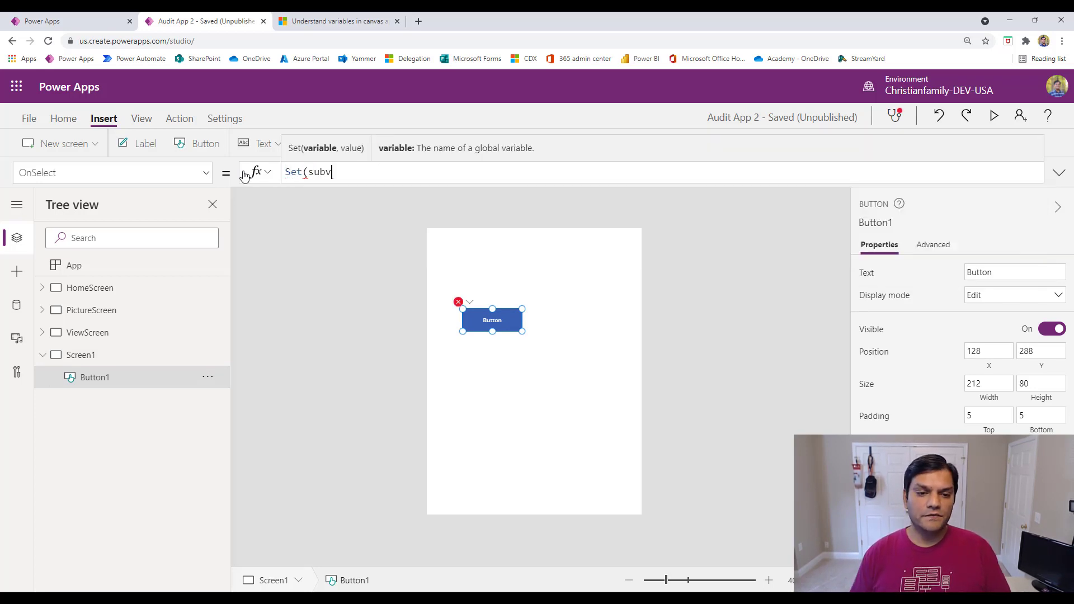
Set Button1's OnSelect to Set(SubmitVar,Now()) and go to the File page.
key(Backspace)
text(SubmitVar,")
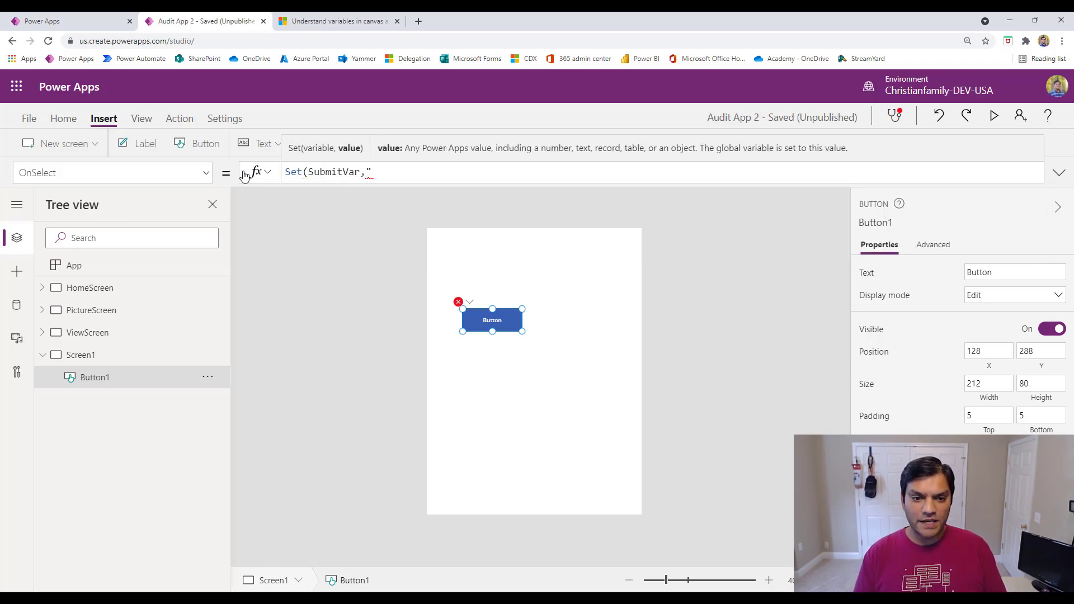
text(Now()))
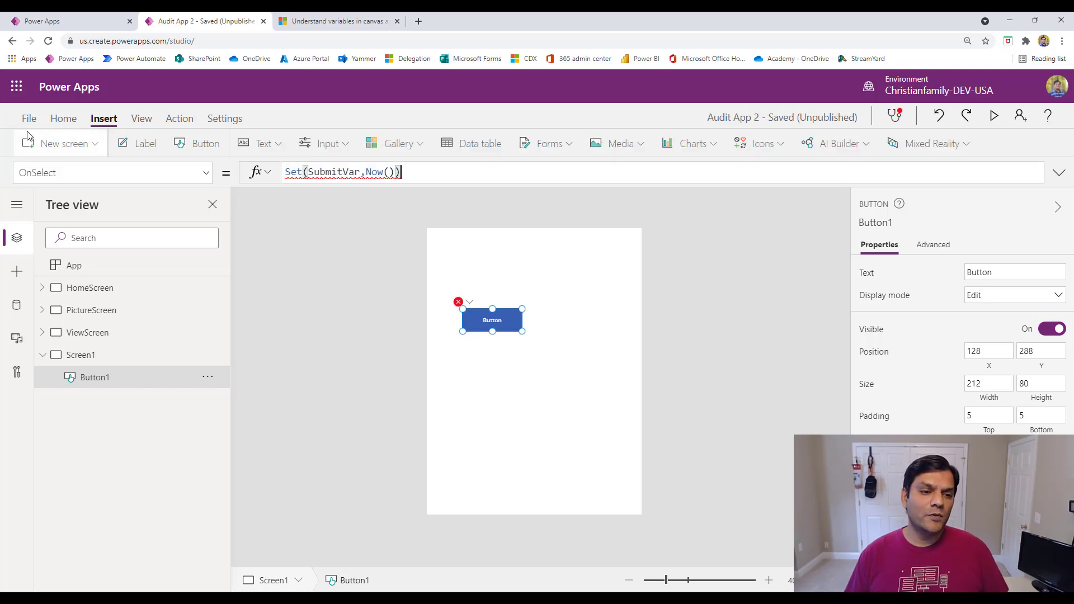
click(30, 118)
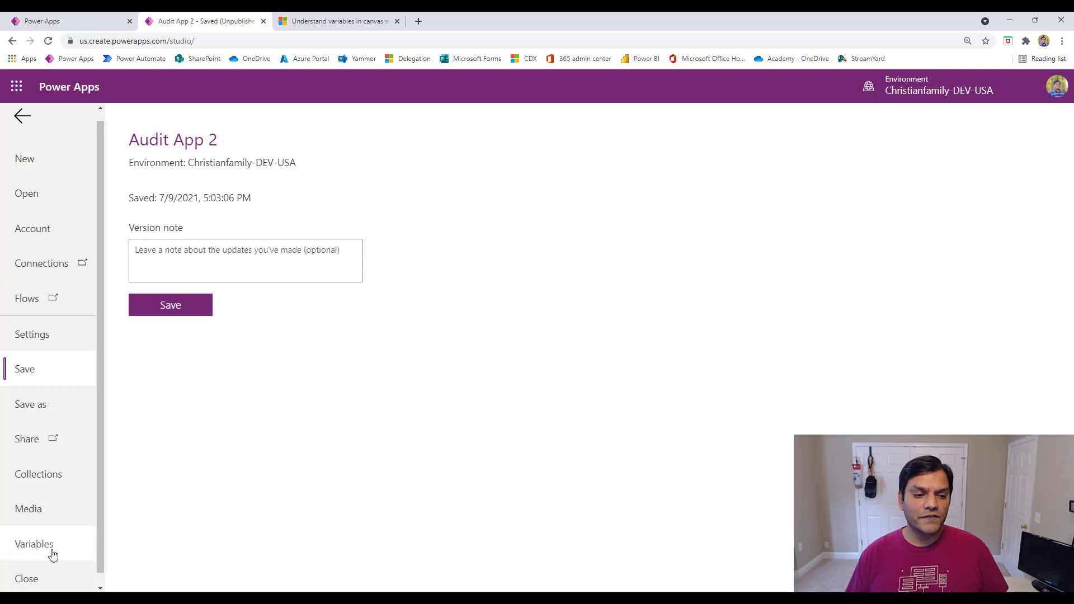
Inspect SubmitVar's Error type from conflicting Boolean and DateTime definitions, then return to Button1.
click(34, 544)
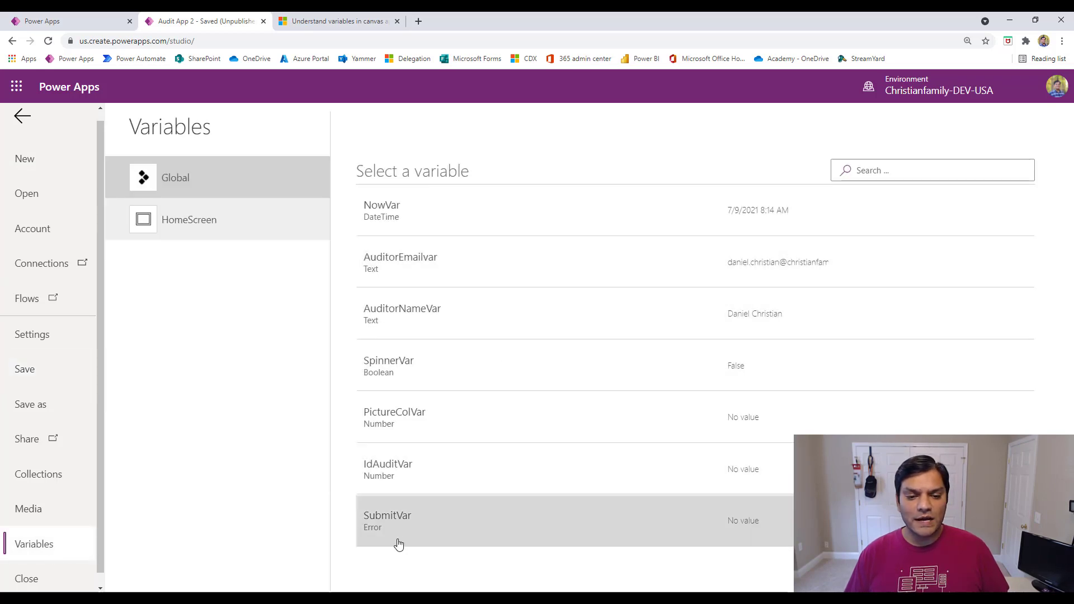
mouse_move(401, 534)
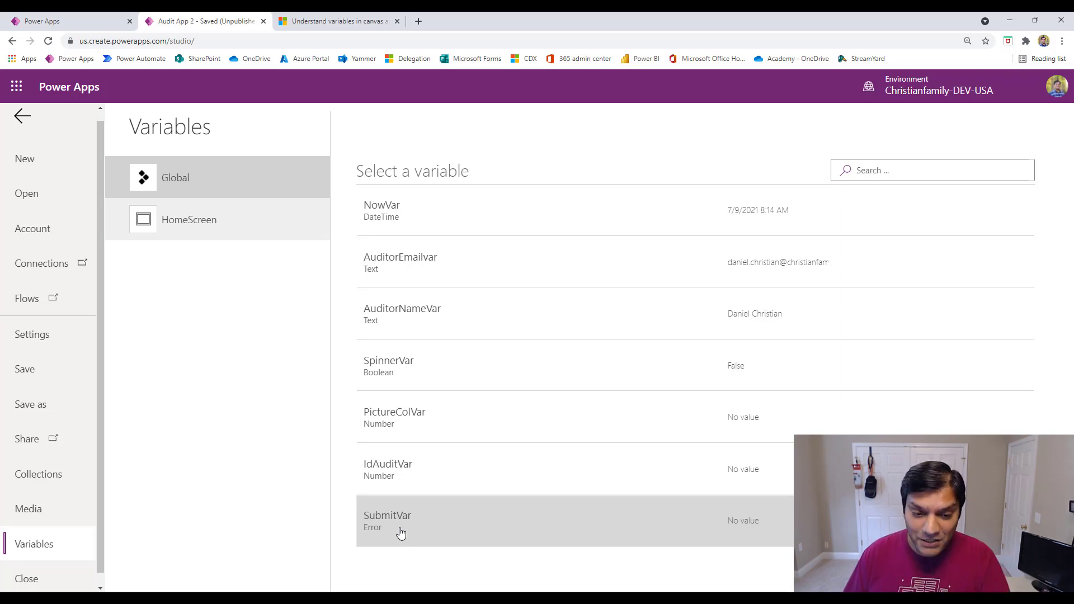
click(387, 520)
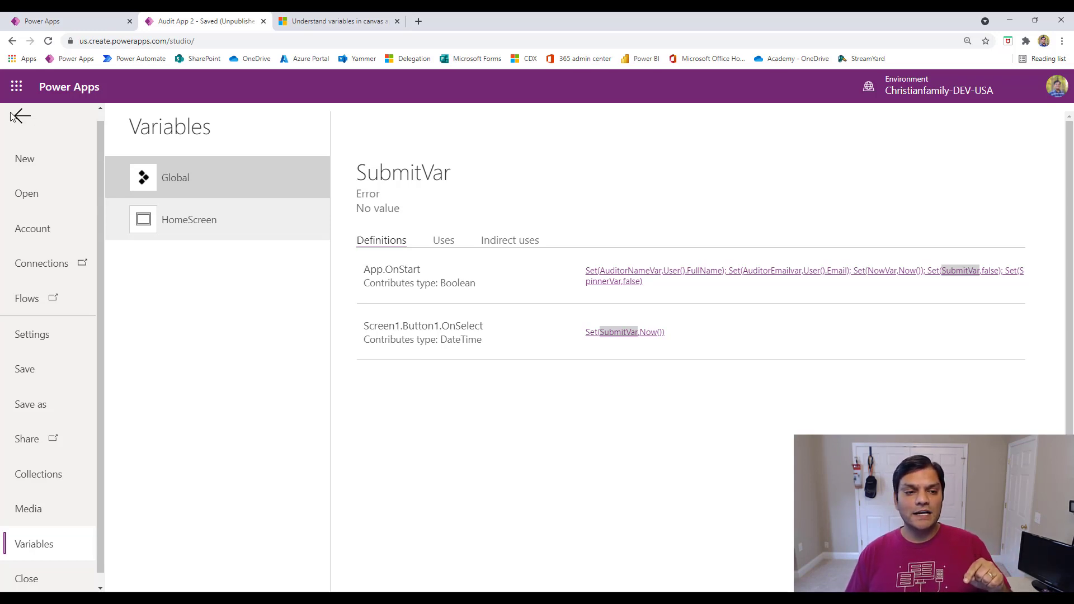
click(19, 115)
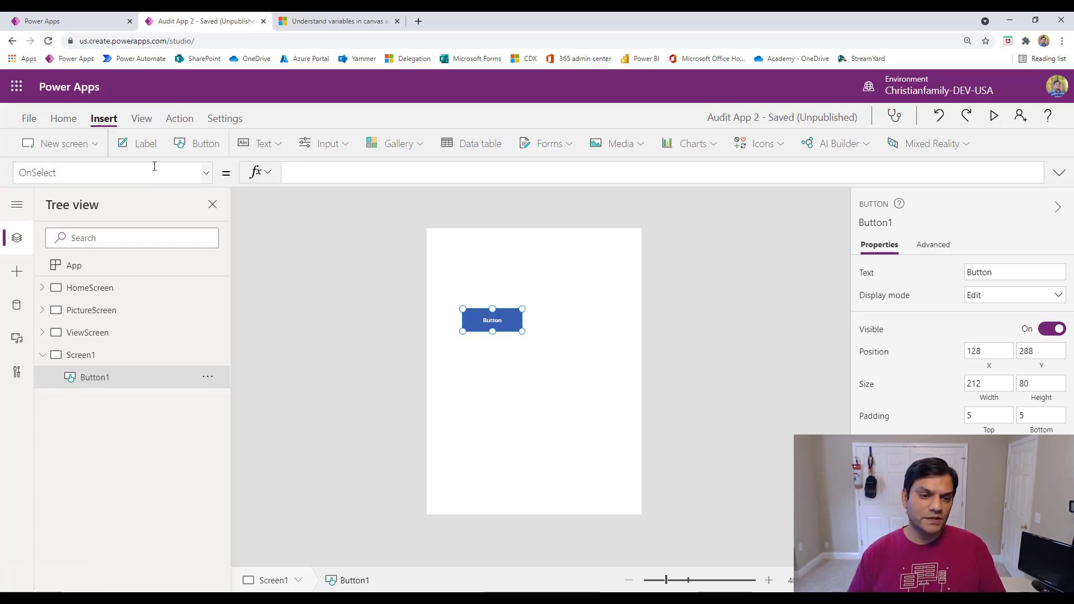
Reopen SubmitVar's details, now a Boolean defined only in App.OnStart.
click(29, 118)
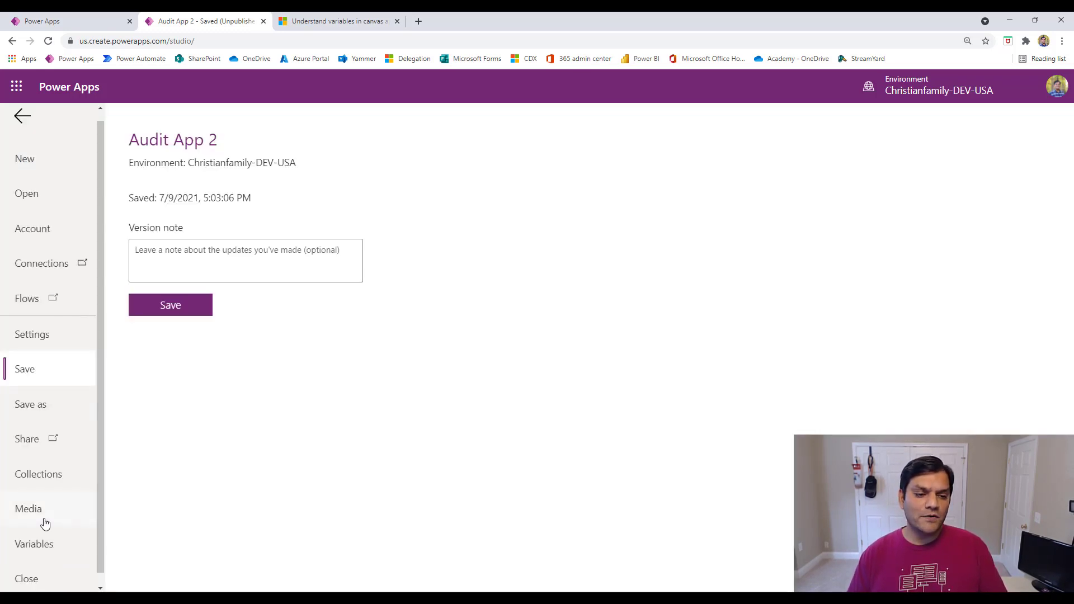
click(33, 543)
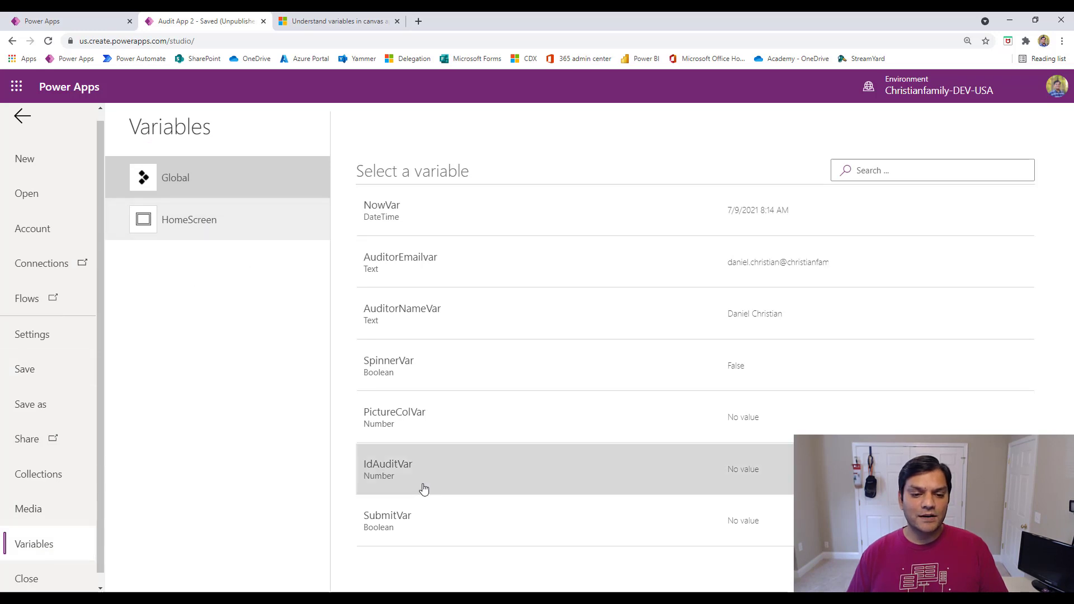
mouse_move(388, 534)
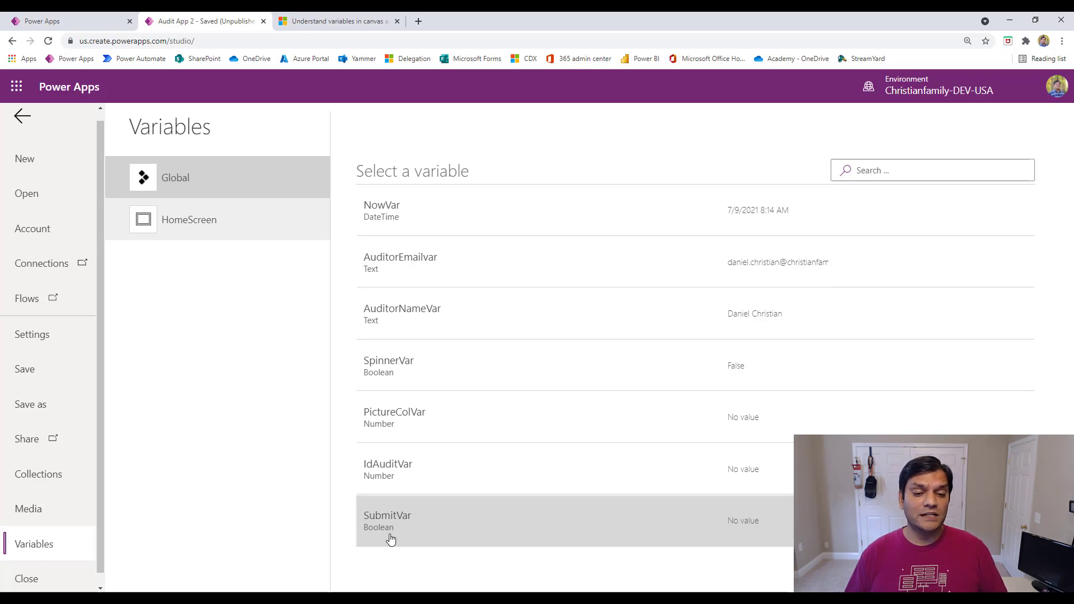
click(387, 520)
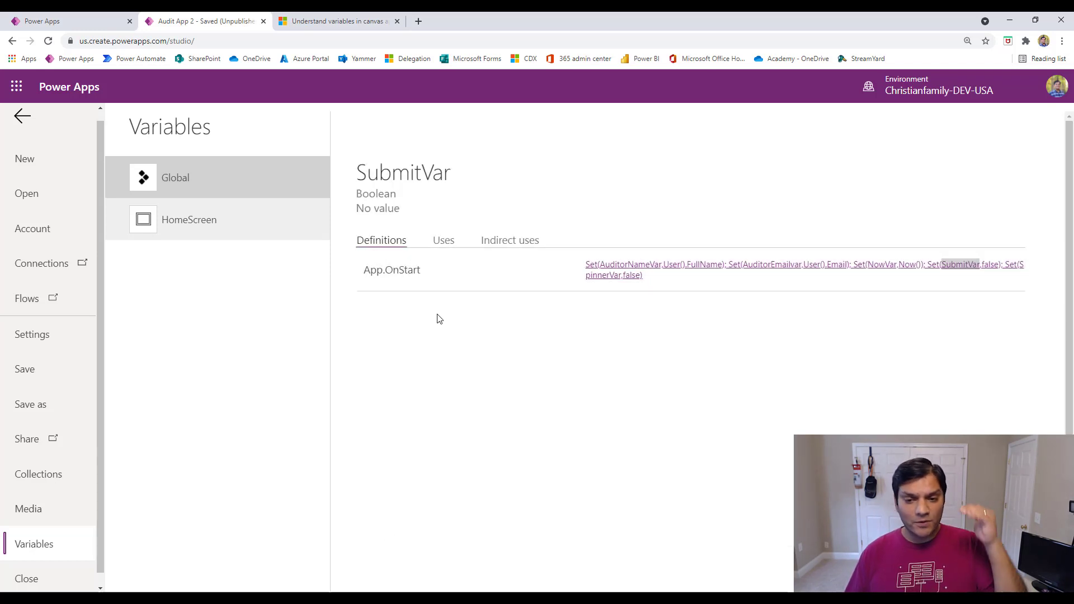
mouse_move(710, 378)
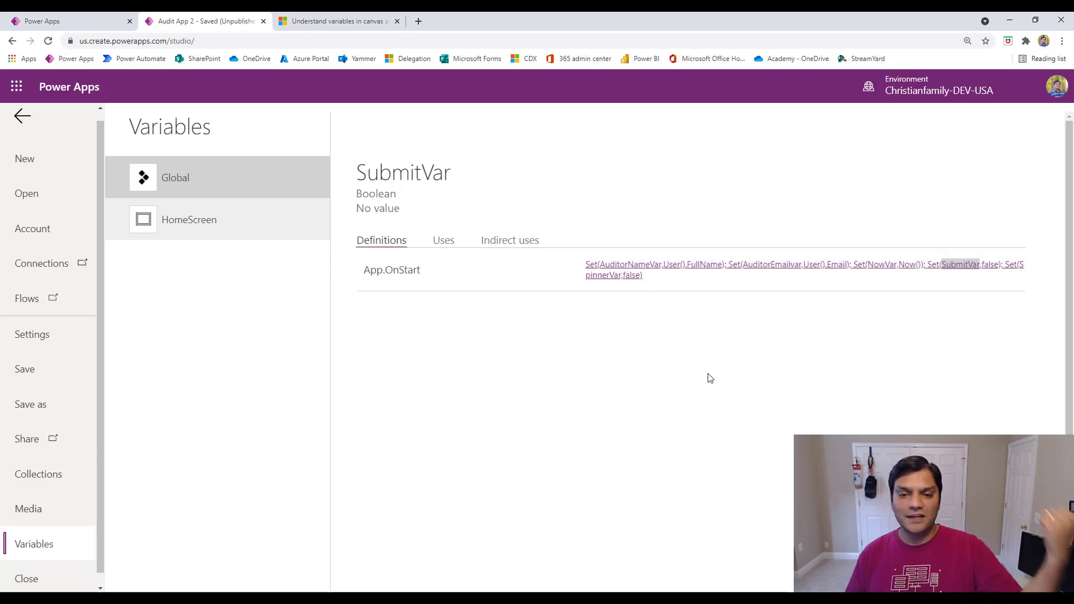